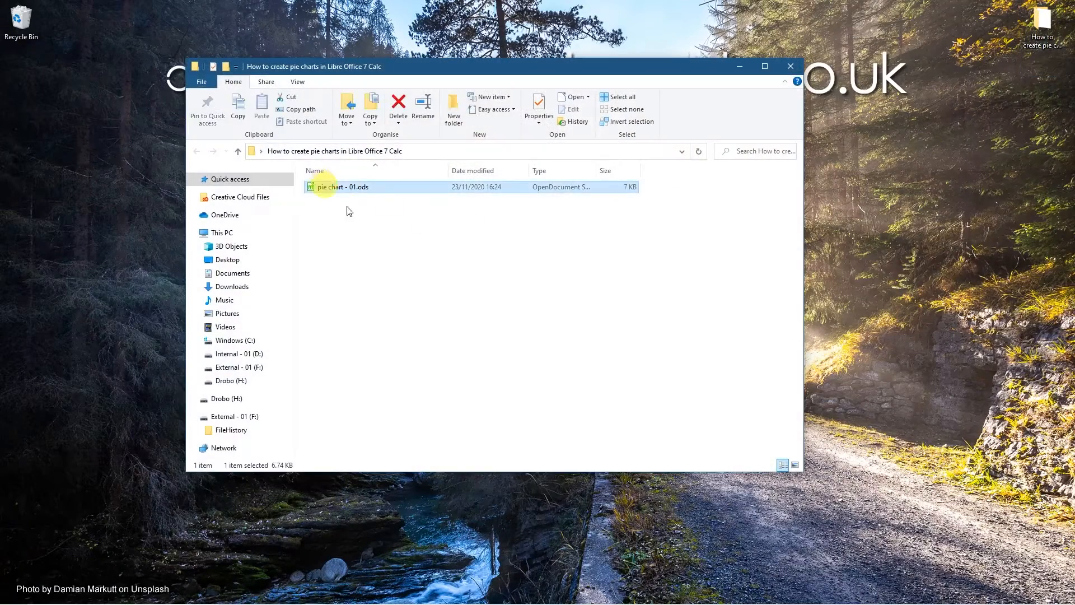
- Open 'pie chart - 01.ods' from File Explorer into LibreOffice Calc
{"action": "double_click", "coordinate": [338, 187]}
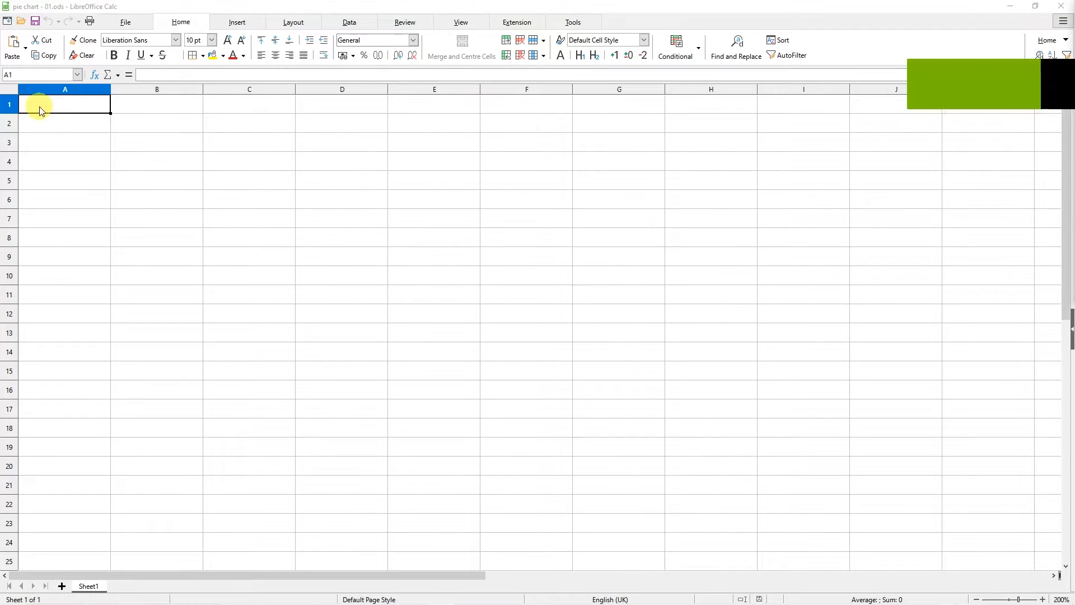
- Enter bold headings 'Social Media' in A1 and 'Popularity' in B1
{"action": "type", "text": "Social Media"}
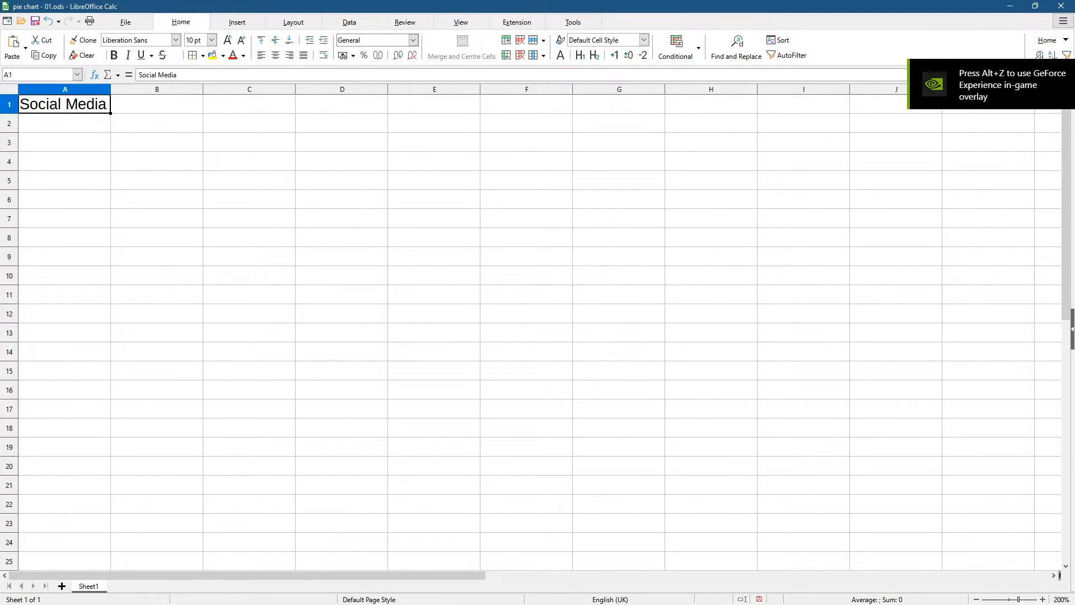
{"action": "left_click", "coordinate": [47, 108]}
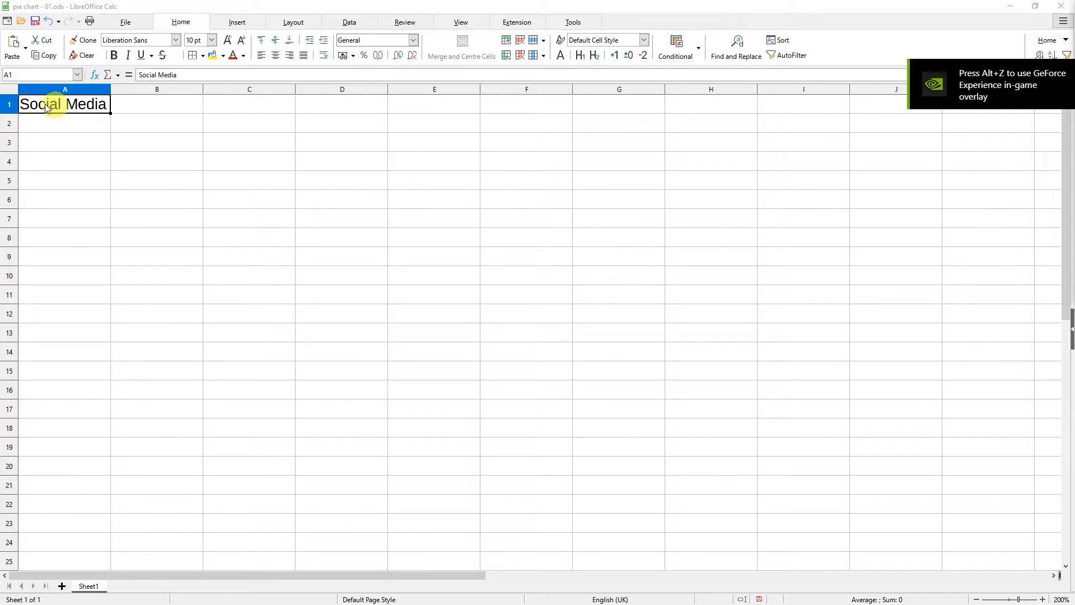
{"action": "type", "text": "Popularity"}
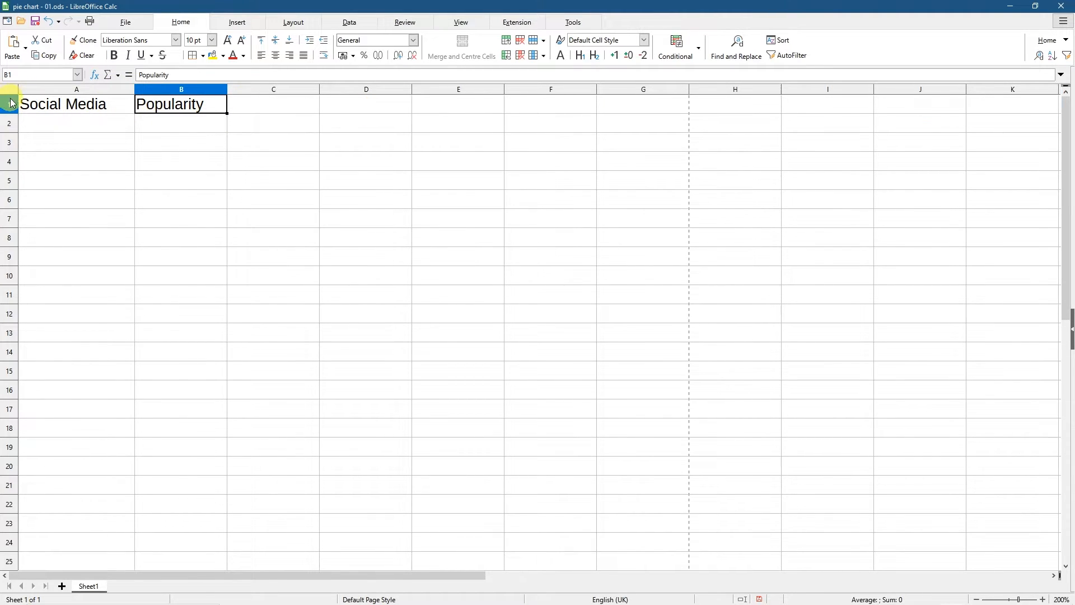
{"action": "left_click", "coordinate": [9, 105]}
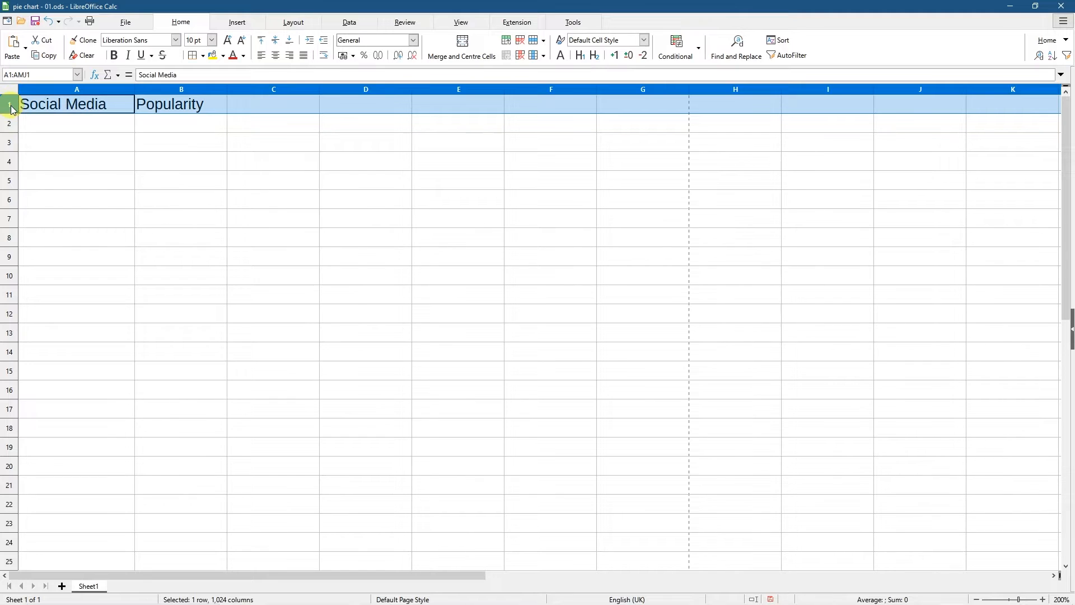
{"action": "left_click", "coordinate": [113, 55]}
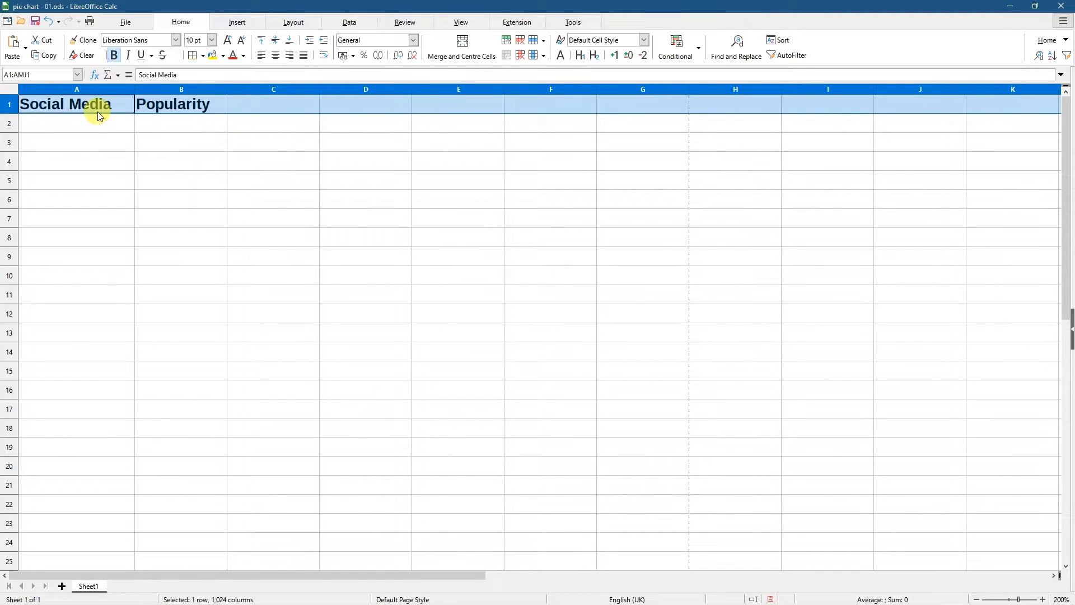
{"action": "left_click", "coordinate": [77, 124]}
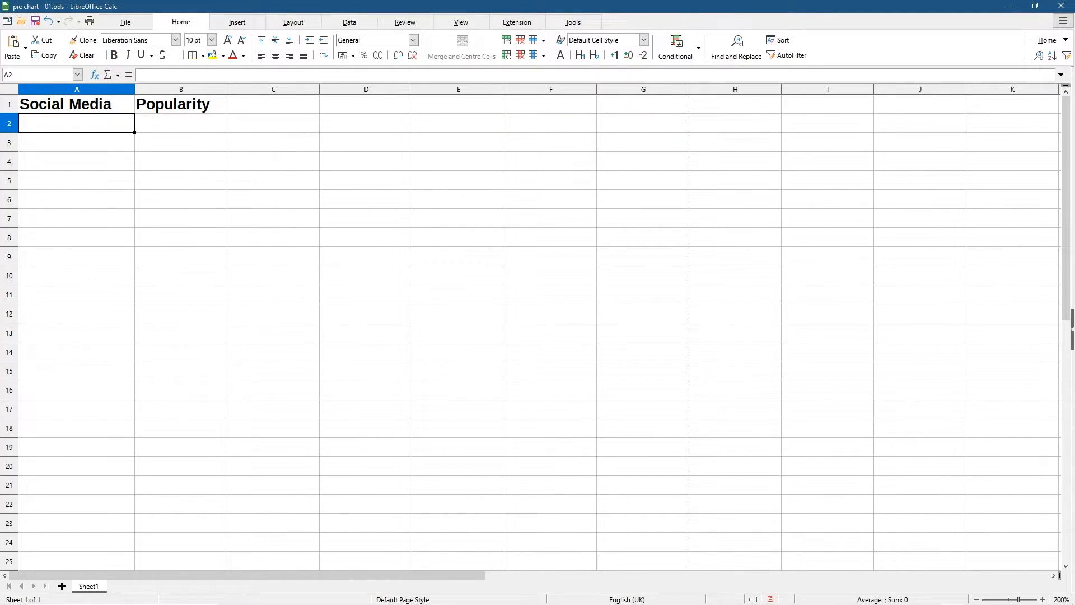
- List YouTube, Facebook, Instagram and TikTok in A2:A5
{"action": "left_click", "coordinate": [77, 161]}
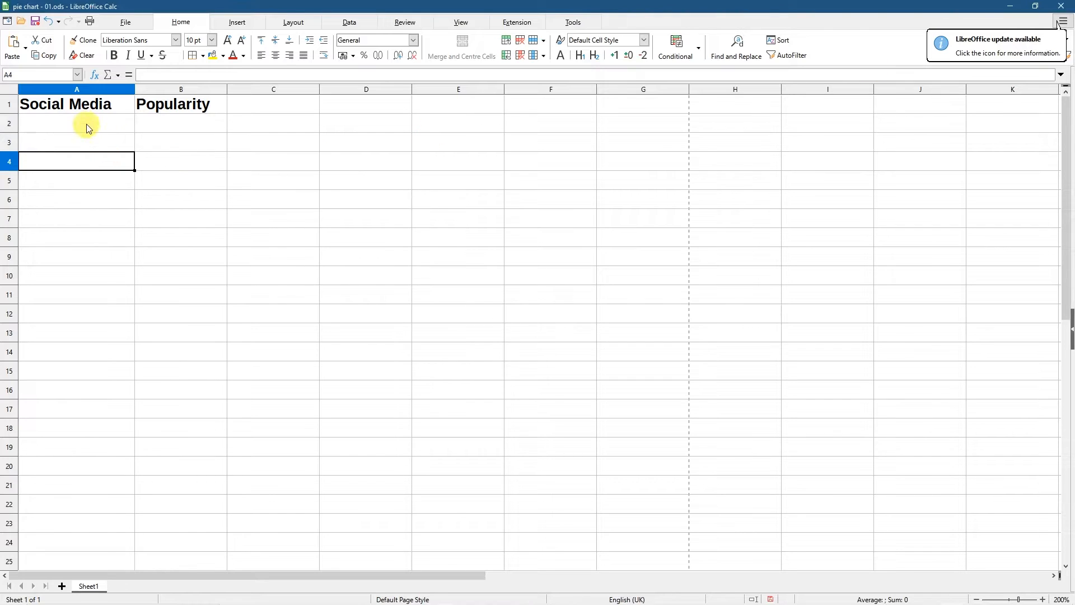
{"action": "type", "text": "YouTube"}
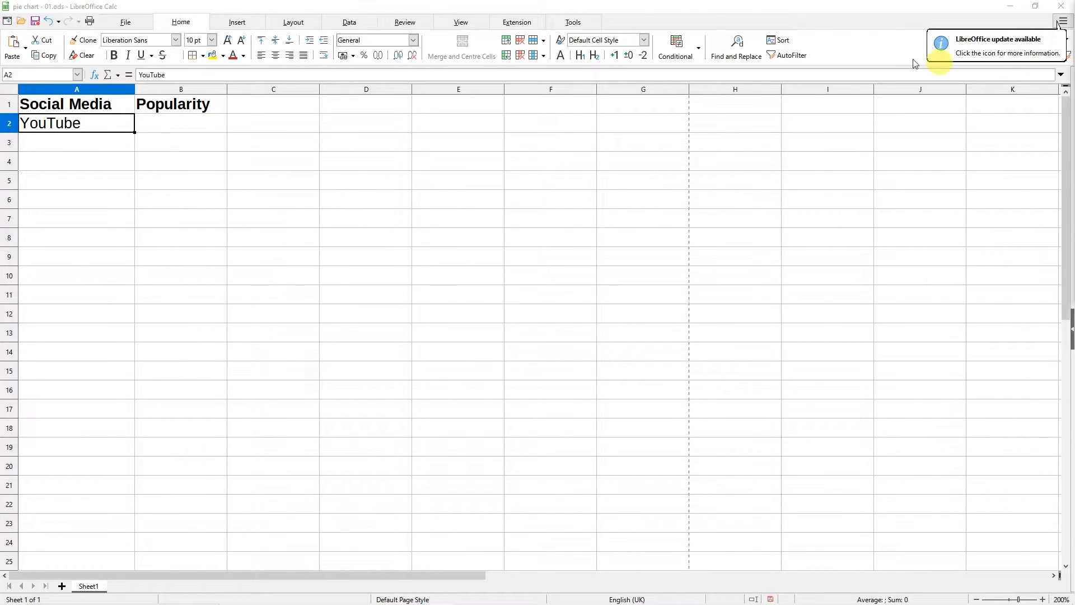
{"action": "type", "text": "Facebook"}
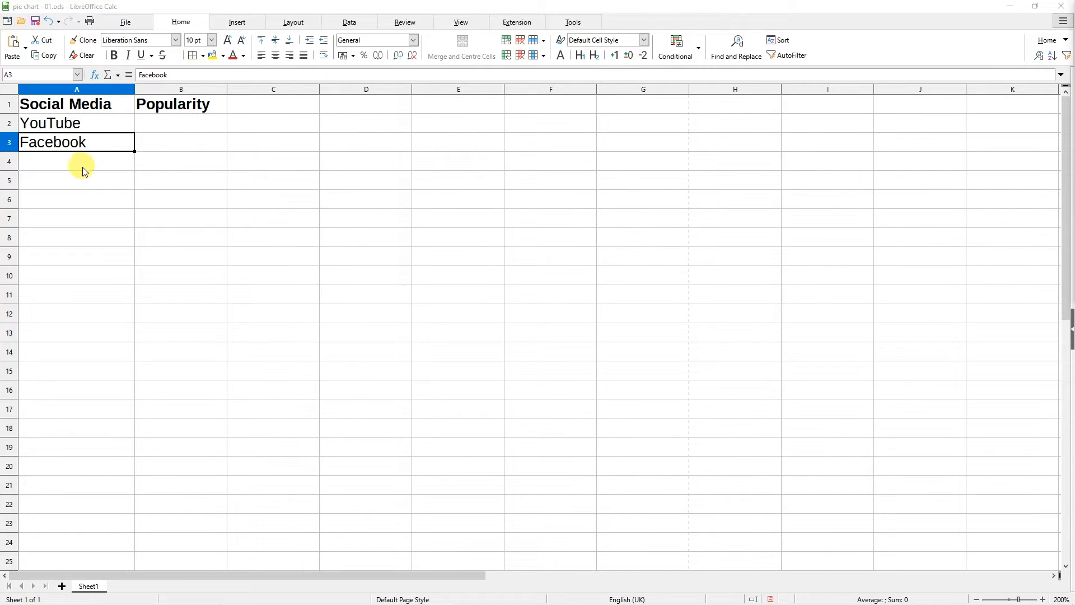
{"action": "type", "text": "Instagram"}
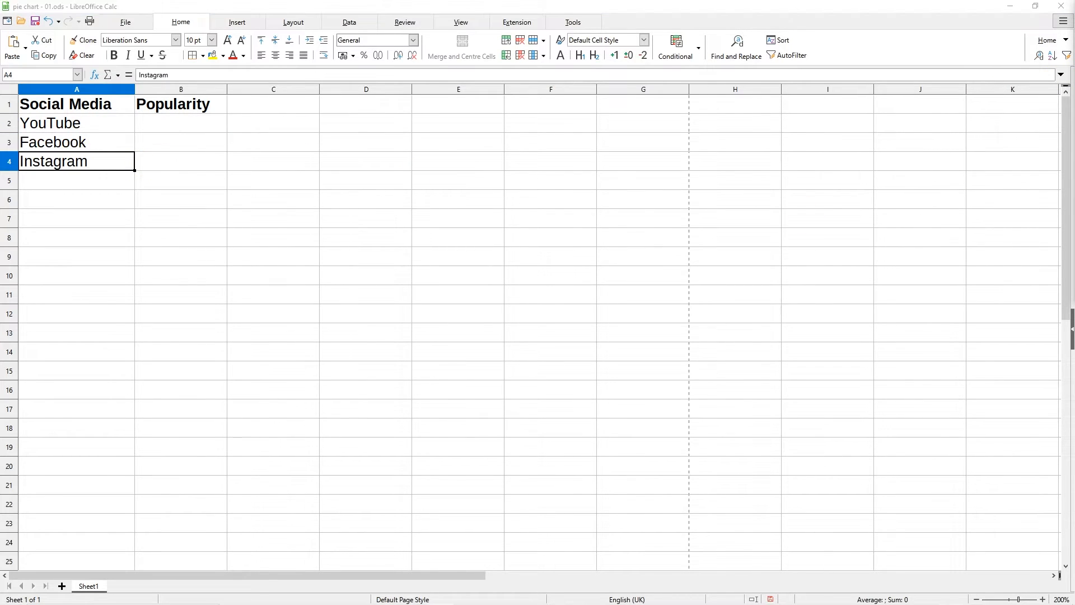
{"action": "type", "text": "TikTok"}
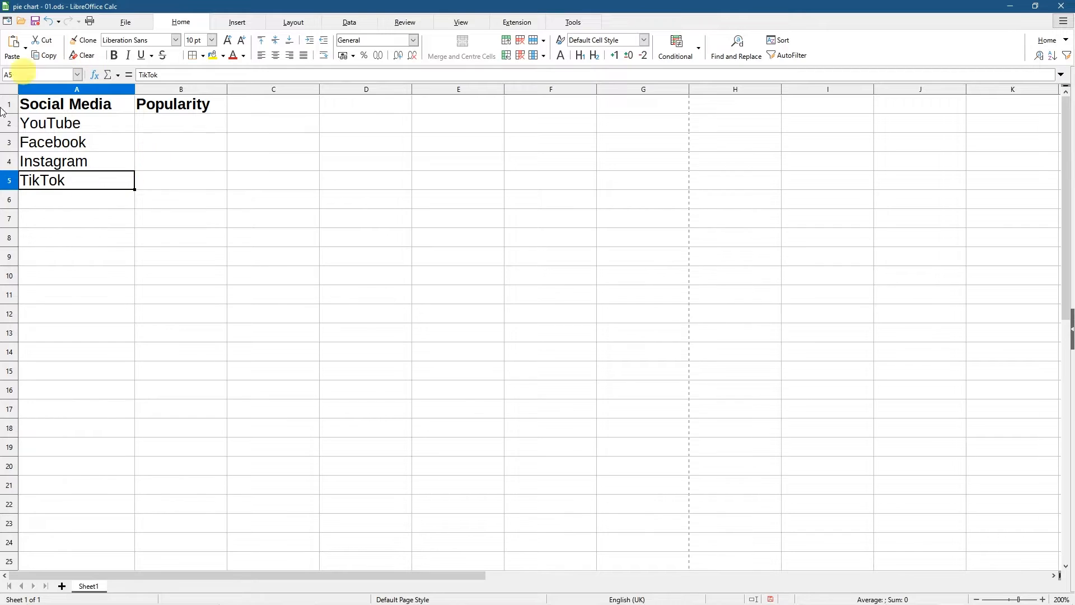
{"action": "mouse_move", "coordinate": [95, 161]}
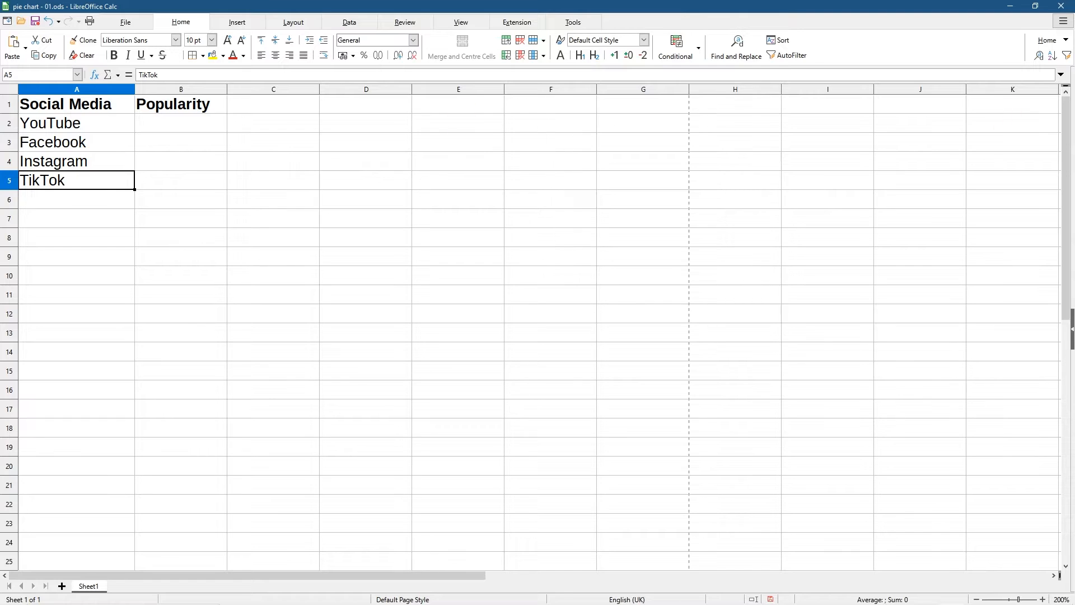
- Enter popularity values 244, 474, 321 and 141 in cells B2 to B5
{"action": "left_click", "coordinate": [180, 123]}
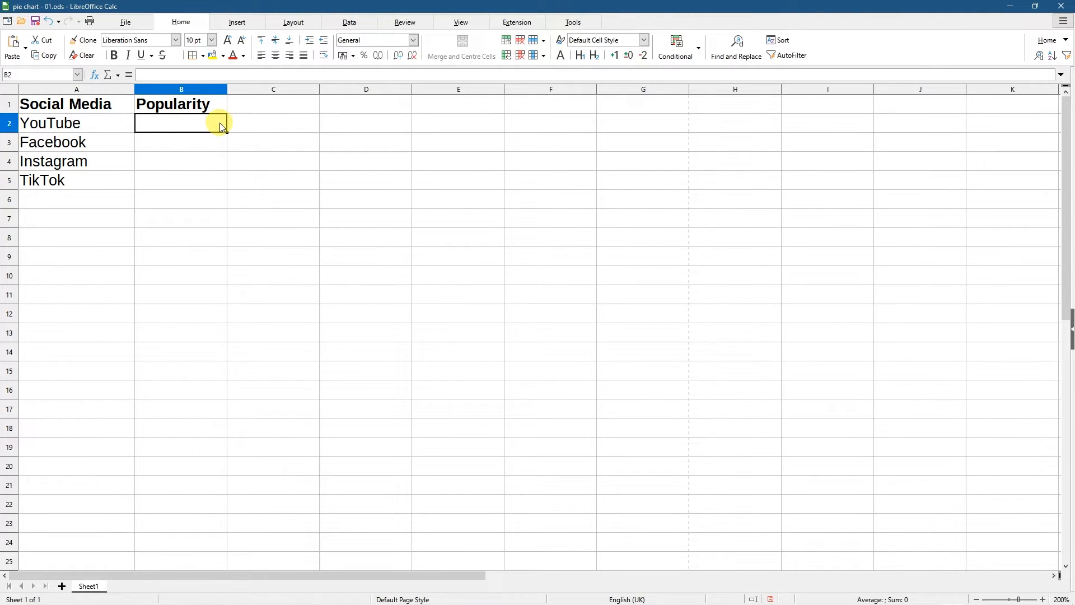
{"action": "type", "text": "244"}
{"action": "left_click", "coordinate": [181, 142]}
{"action": "type", "text": "474"}
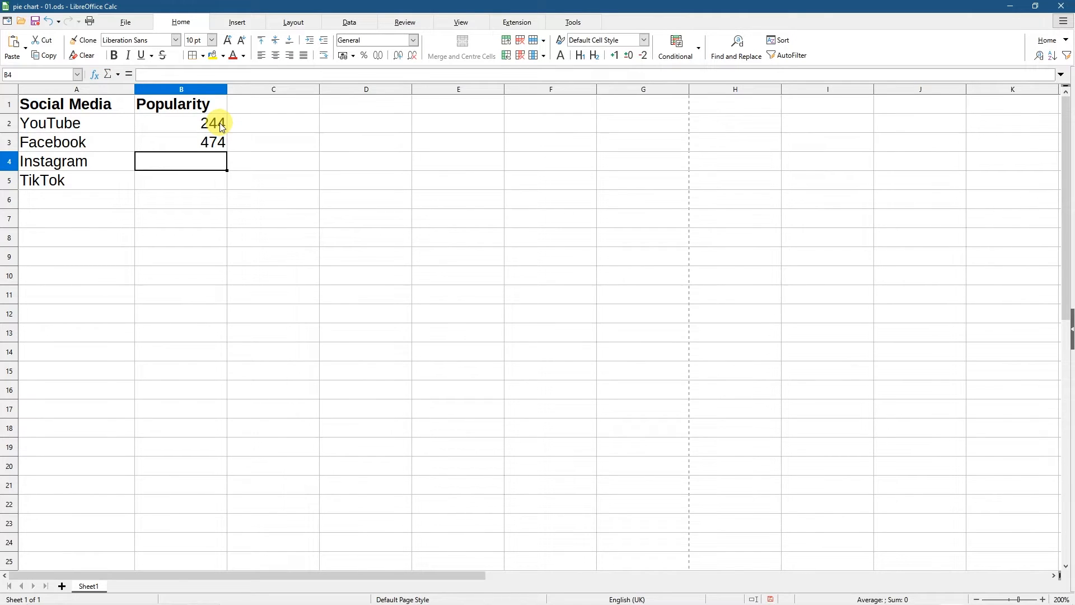
{"action": "type", "text": "321"}
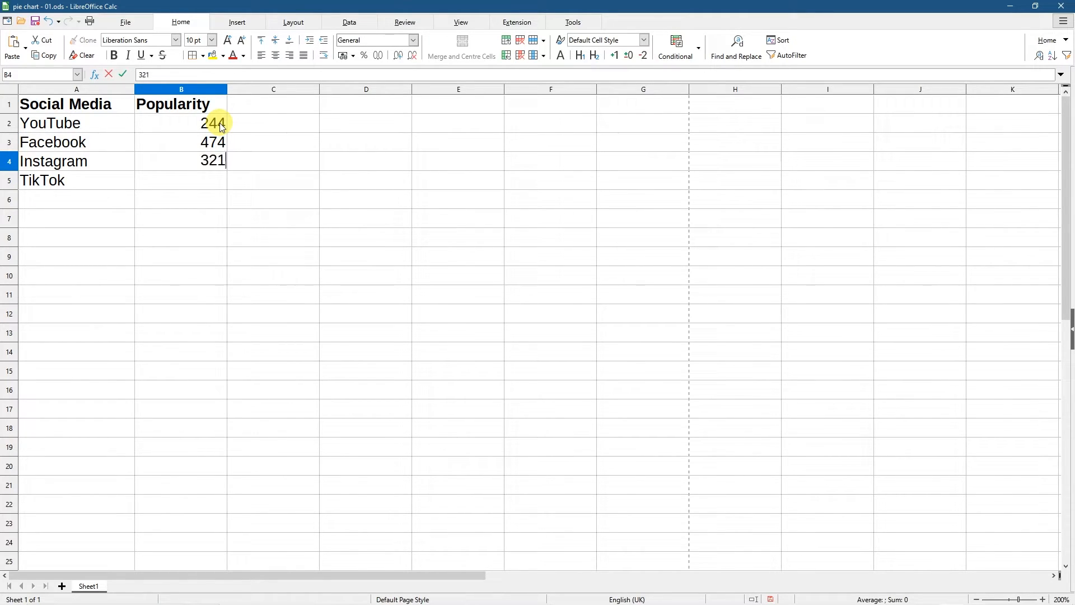
{"action": "key", "text": "Return"}
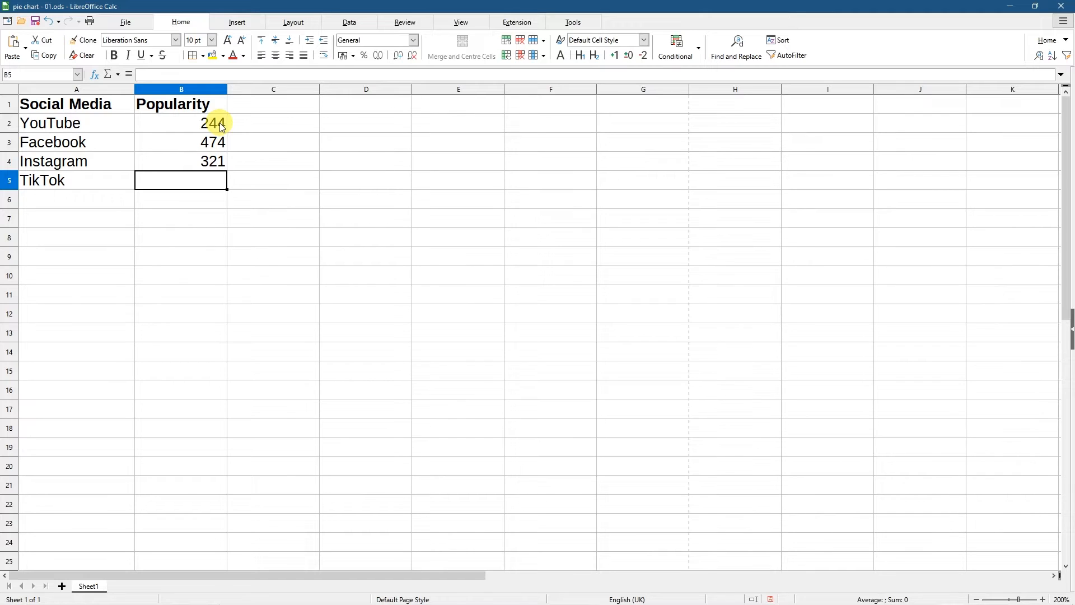
{"action": "type", "text": "141"}
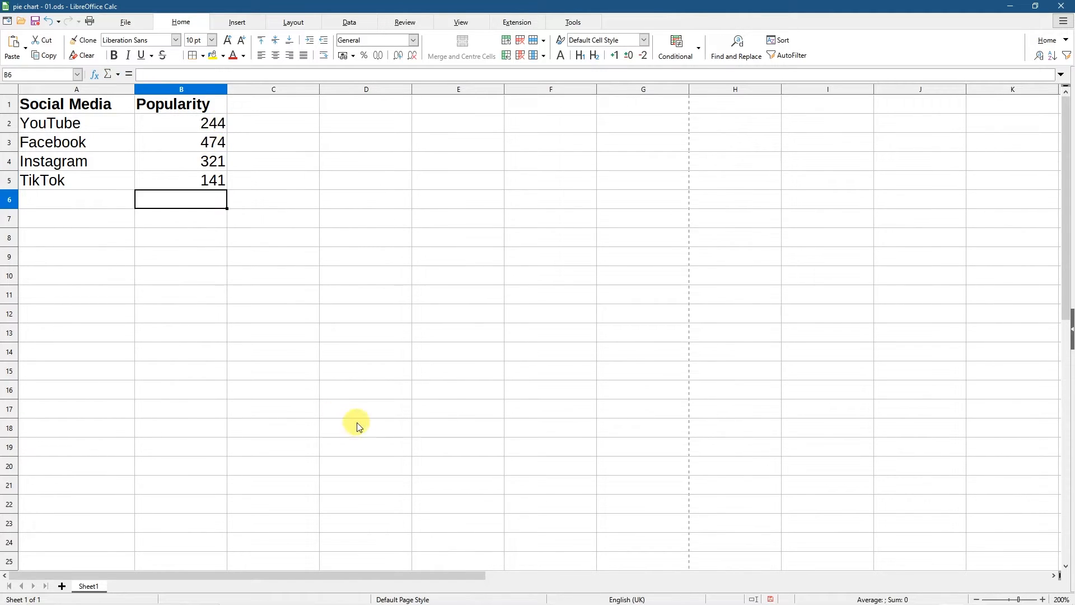
{"action": "mouse_move", "coordinate": [161, 248]}
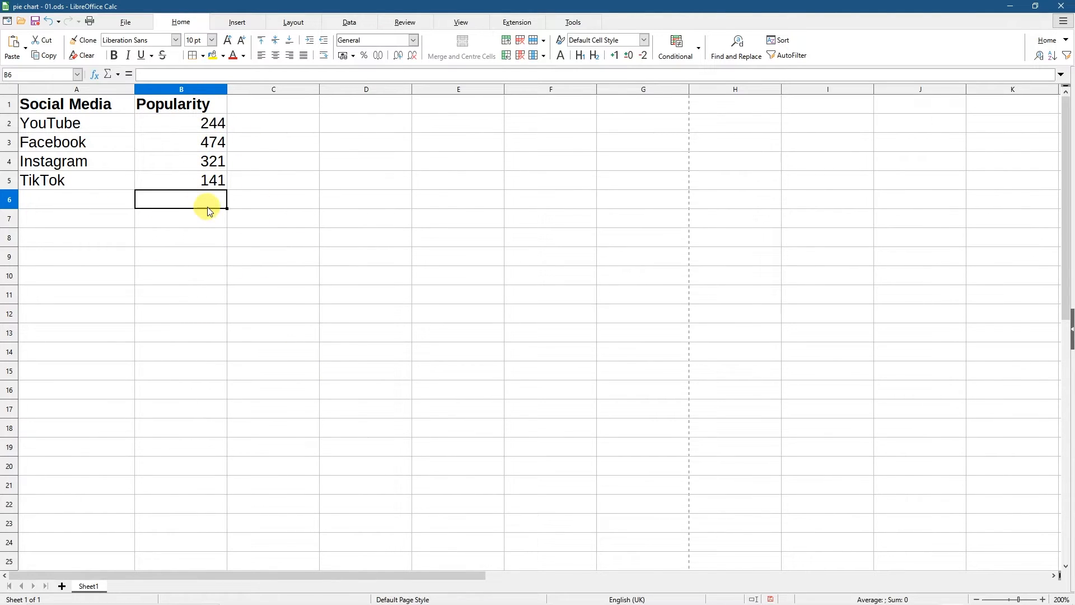
{"action": "mouse_move", "coordinate": [202, 199]}
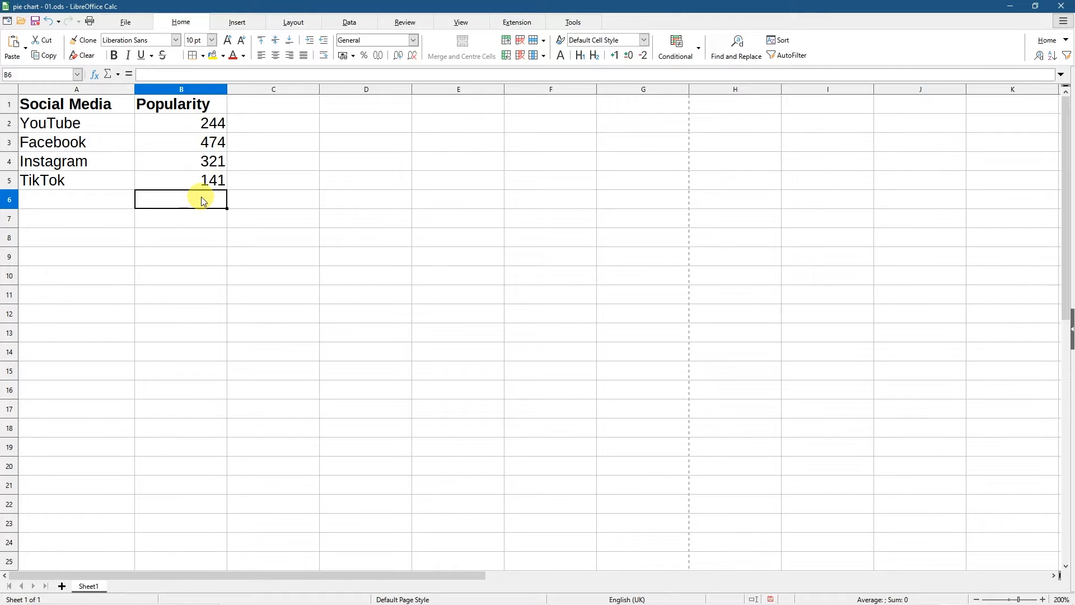
{"action": "mouse_move", "coordinate": [187, 208]}
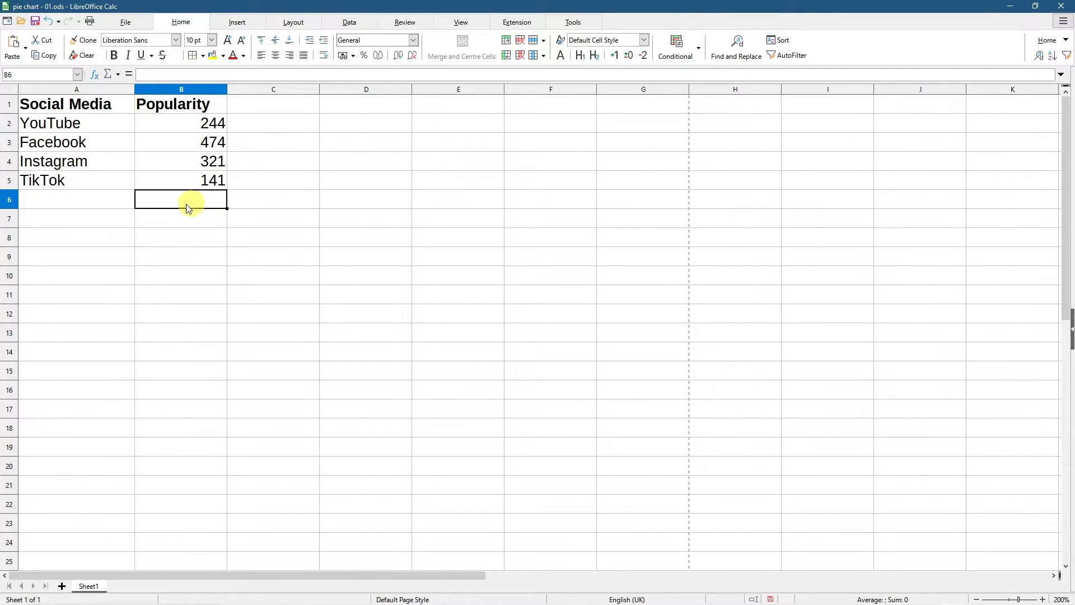
- Insert a SUM of B2:B5 in B6, giving 1180, and make it bold
{"action": "left_click", "coordinate": [116, 74]}
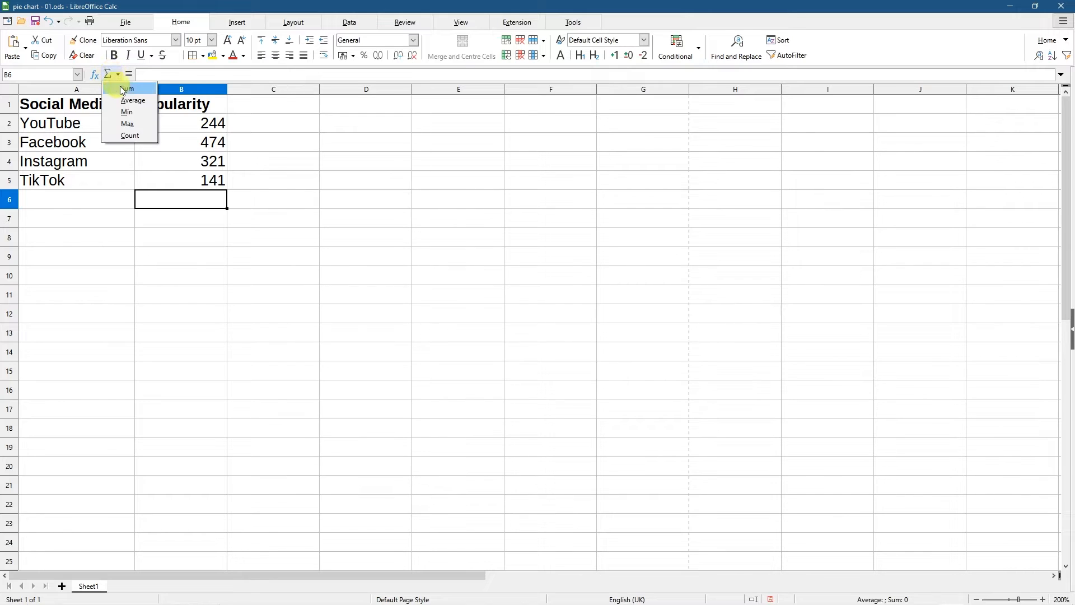
{"action": "left_click", "coordinate": [127, 88]}
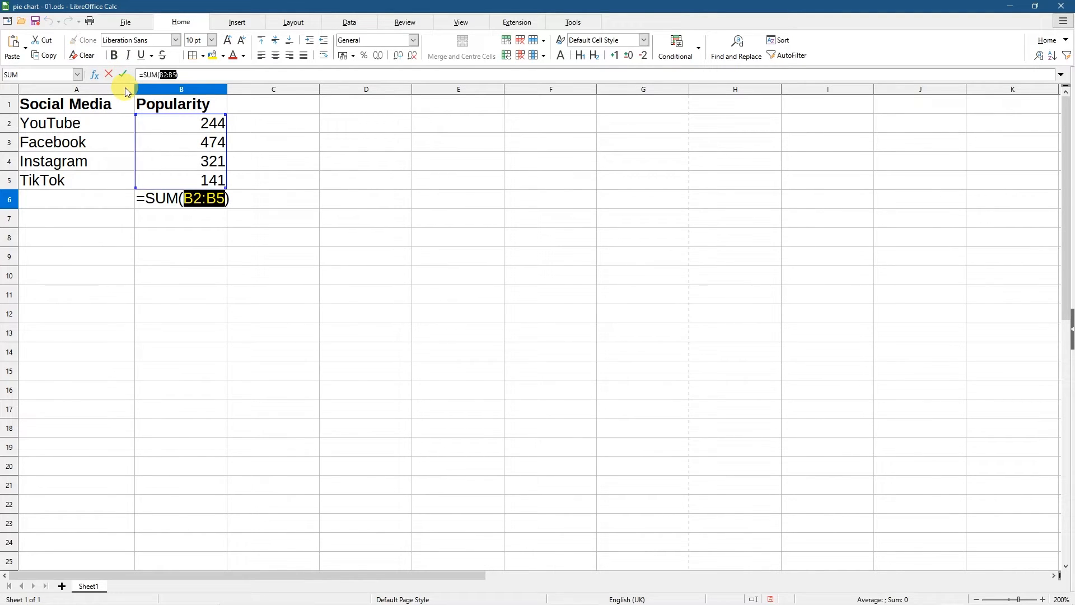
{"action": "key", "text": "Enter"}
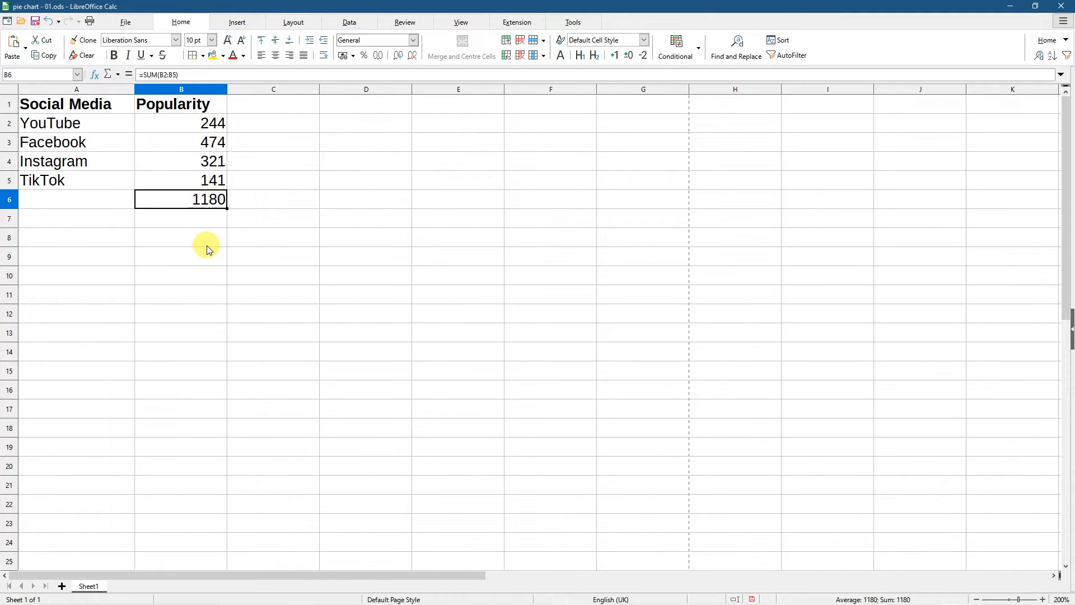
{"action": "left_click", "coordinate": [113, 54]}
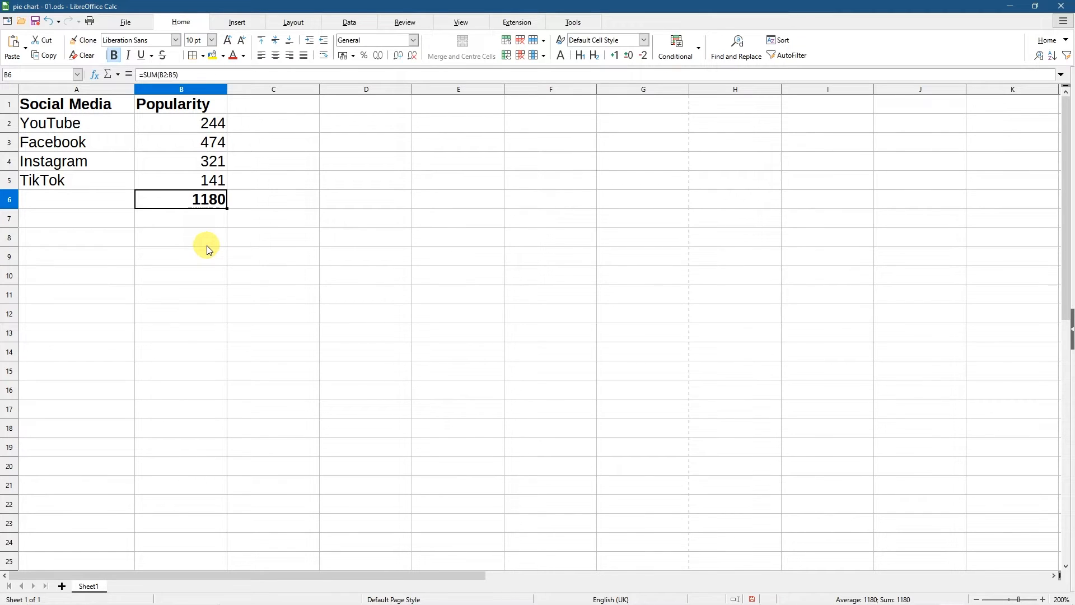
{"action": "mouse_move", "coordinate": [207, 130]}
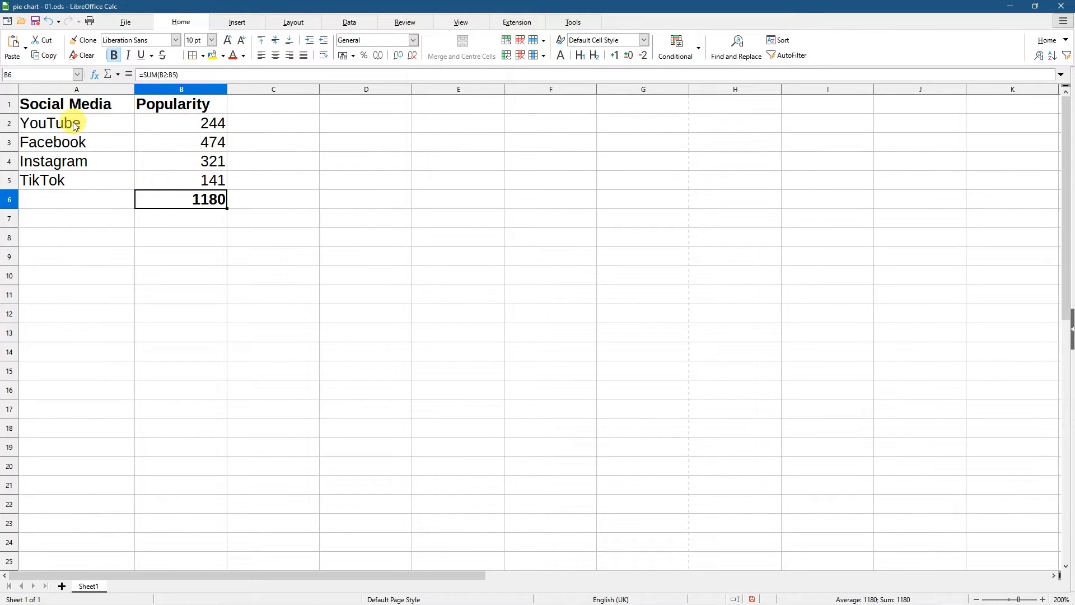
- Select A2:B5 and insert a chart from it, opening the Chart Wizard
{"action": "left_click_drag", "start_coordinate": [49, 123], "coordinate": [213, 180]}
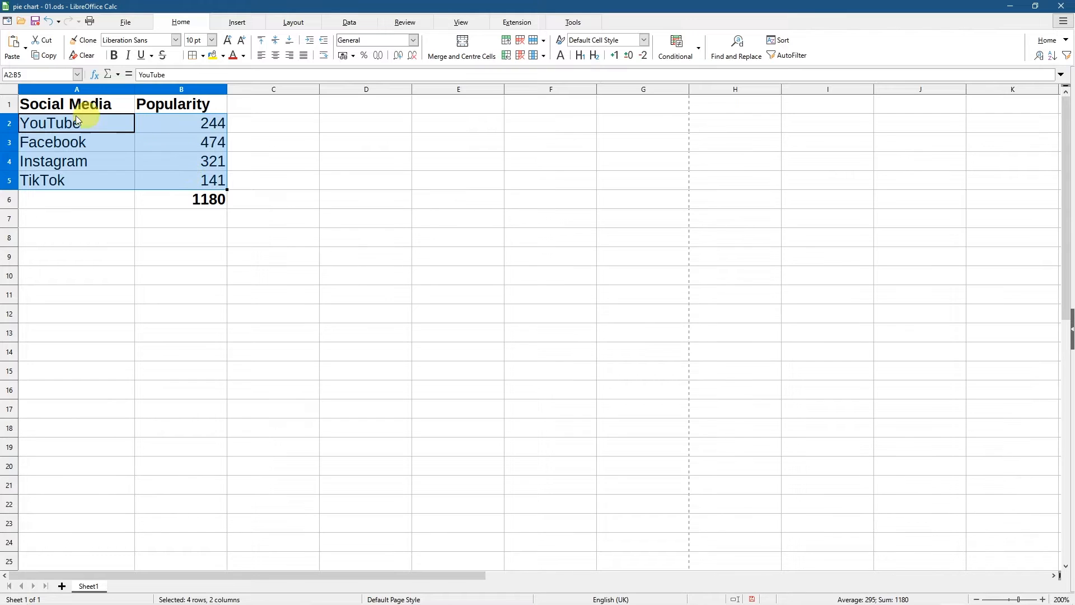
{"action": "mouse_move", "coordinate": [170, 186]}
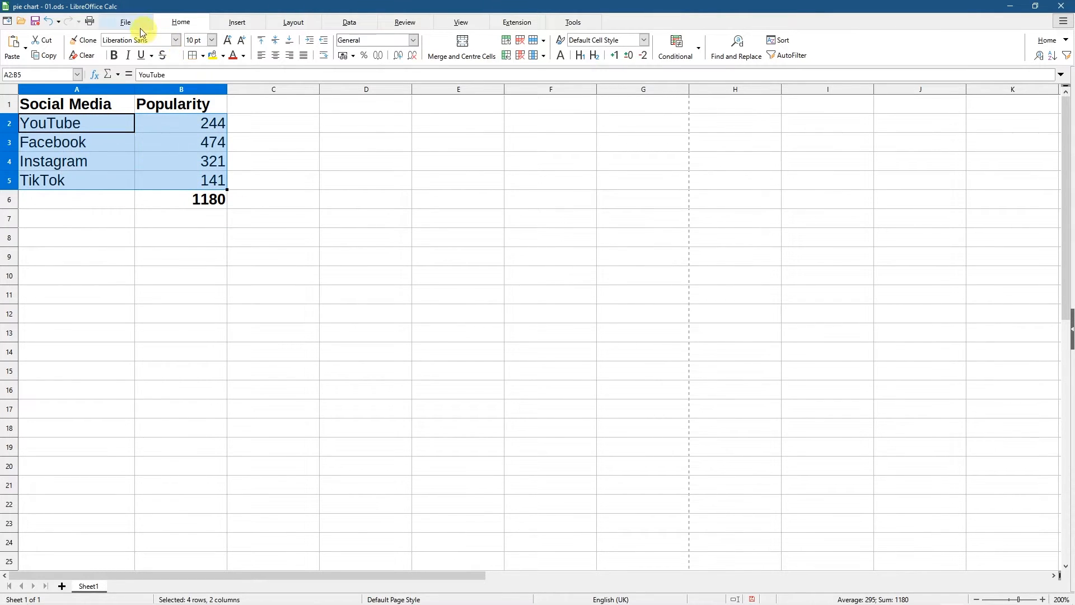
{"action": "left_click", "coordinate": [236, 22]}
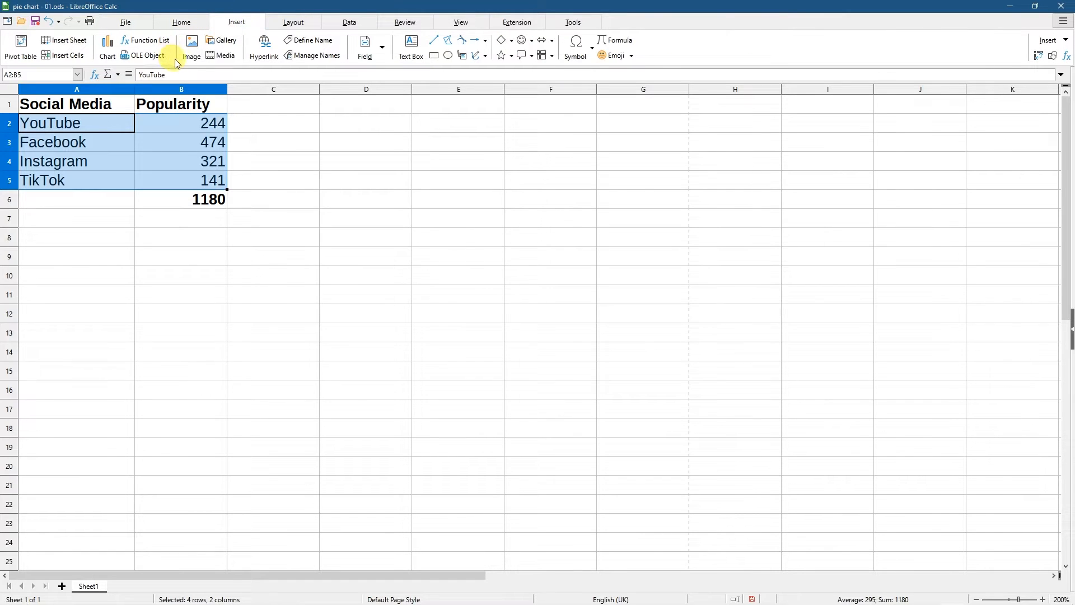
{"action": "mouse_move", "coordinate": [106, 47]}
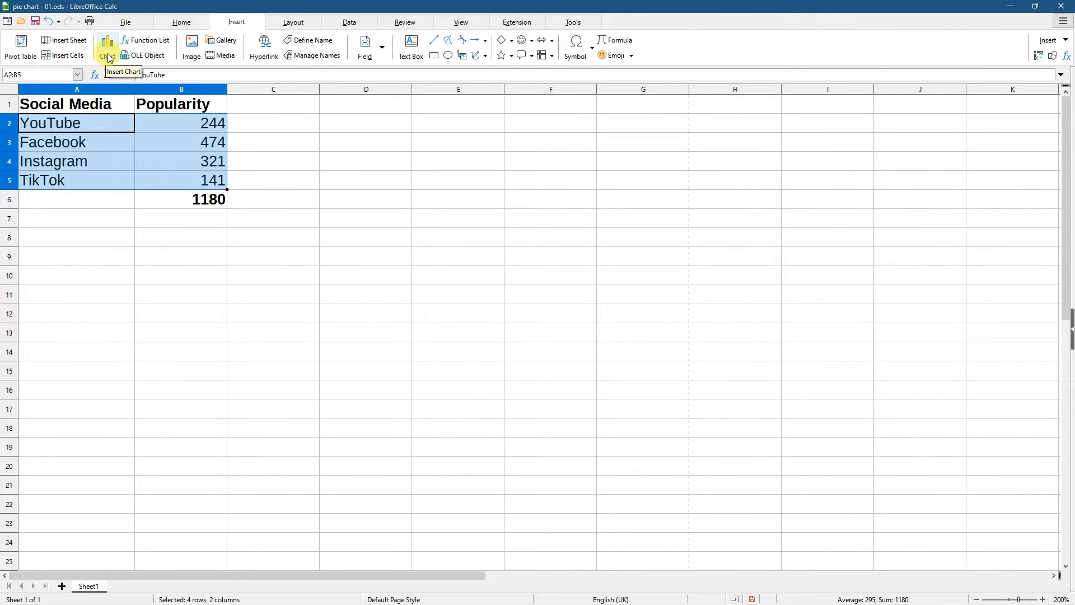
{"action": "left_click", "coordinate": [105, 46]}
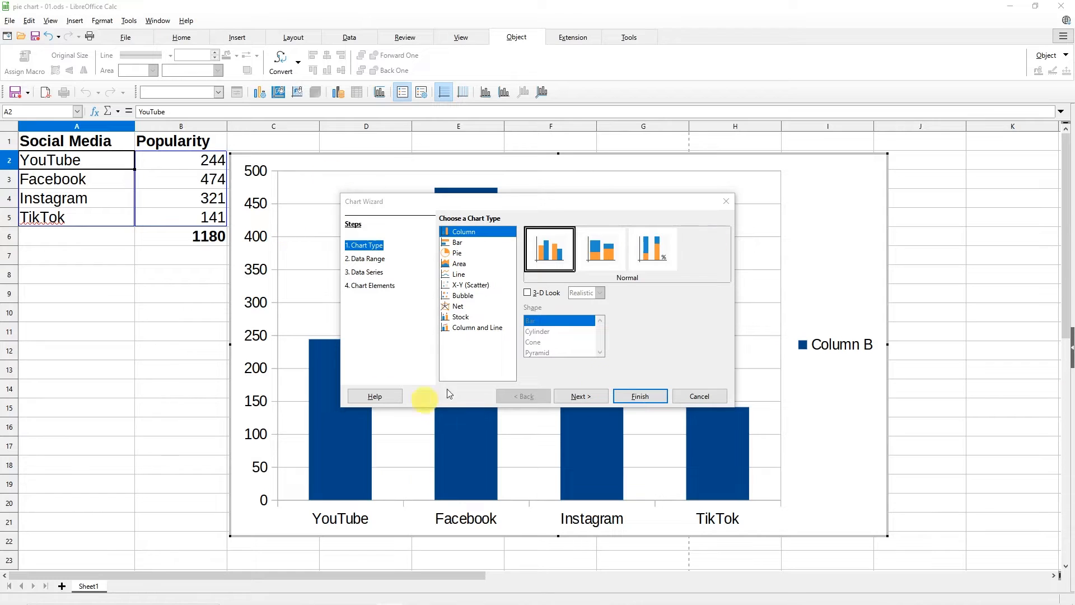
- Choose a normal, non-3D pie chart after trying exploded, doughnut and 3D variants
{"action": "left_click", "coordinate": [458, 252]}
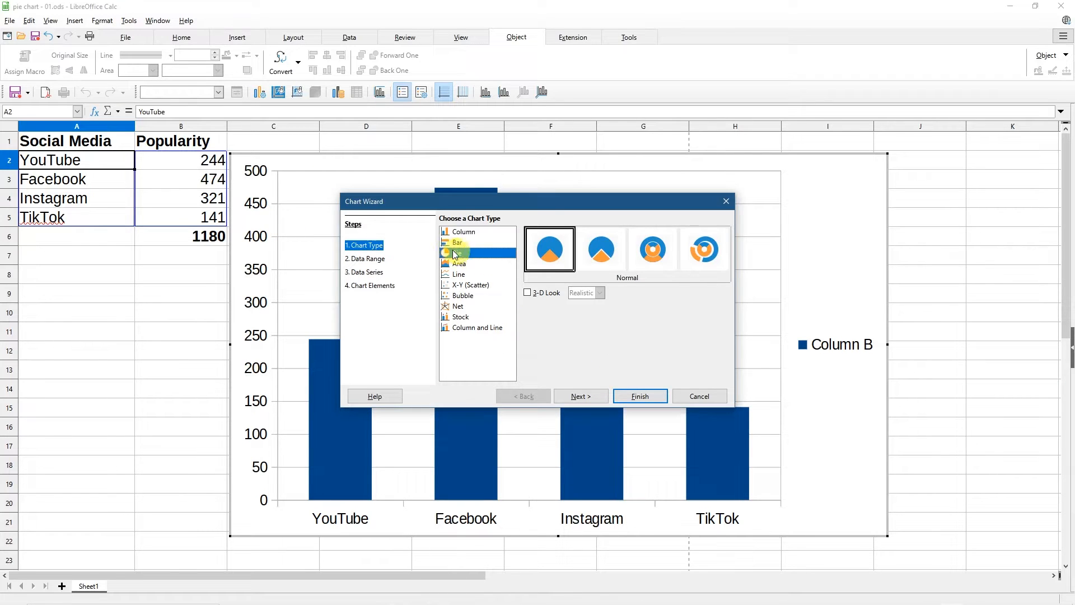
{"action": "left_click", "coordinate": [458, 252]}
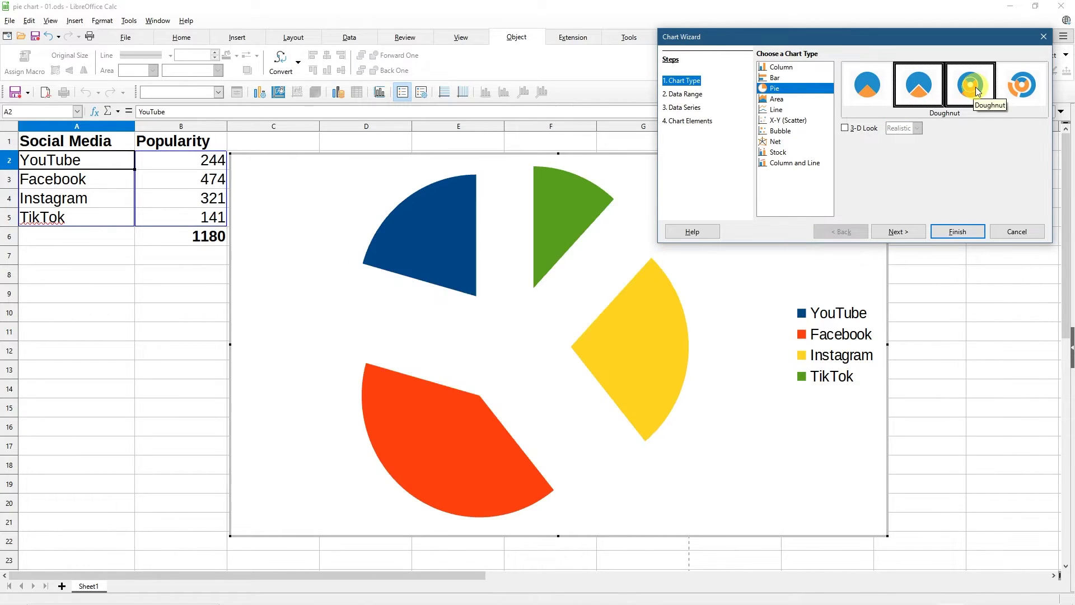
{"action": "left_click", "coordinate": [971, 84]}
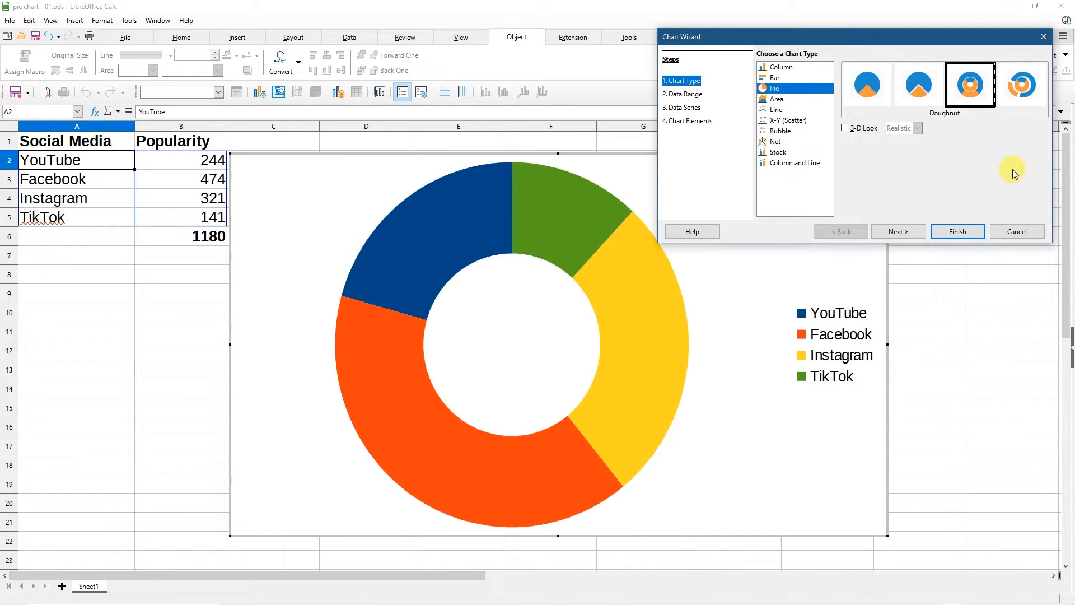
{"action": "left_click", "coordinate": [867, 84]}
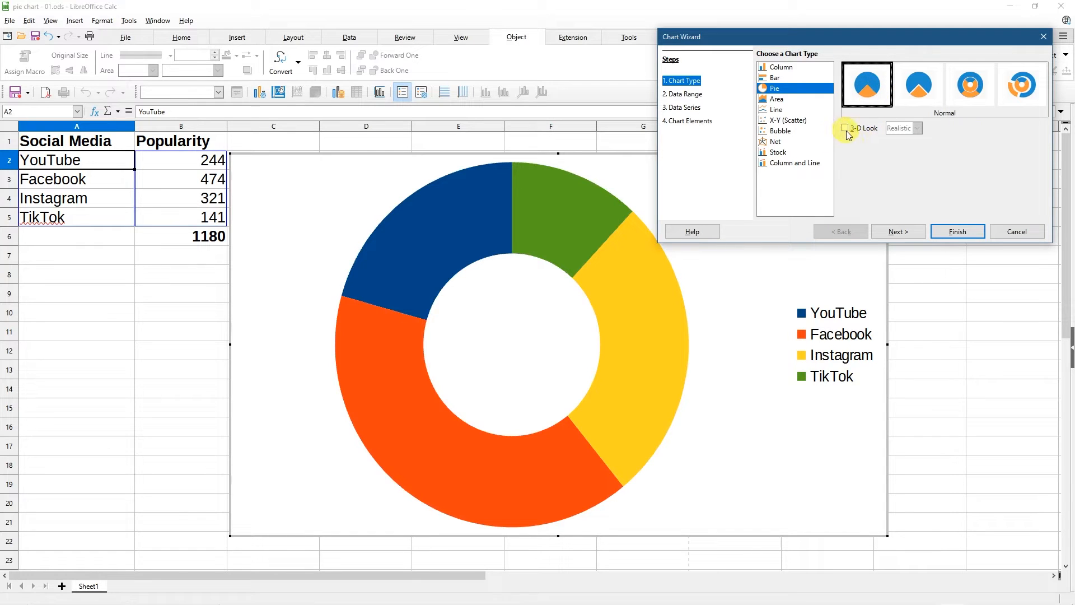
{"action": "left_click", "coordinate": [845, 128]}
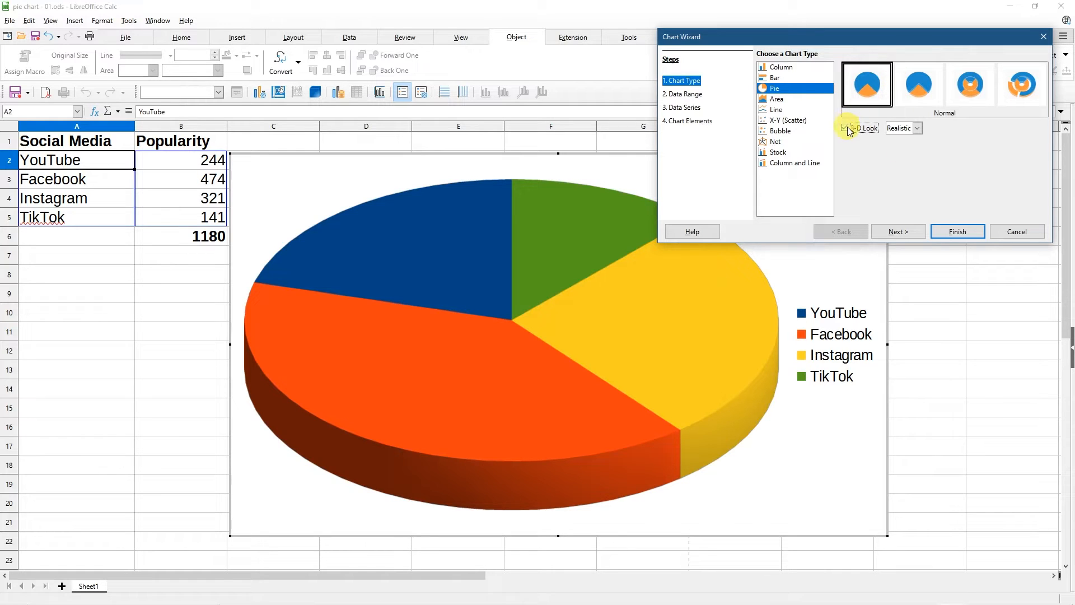
{"action": "left_click", "coordinate": [846, 128]}
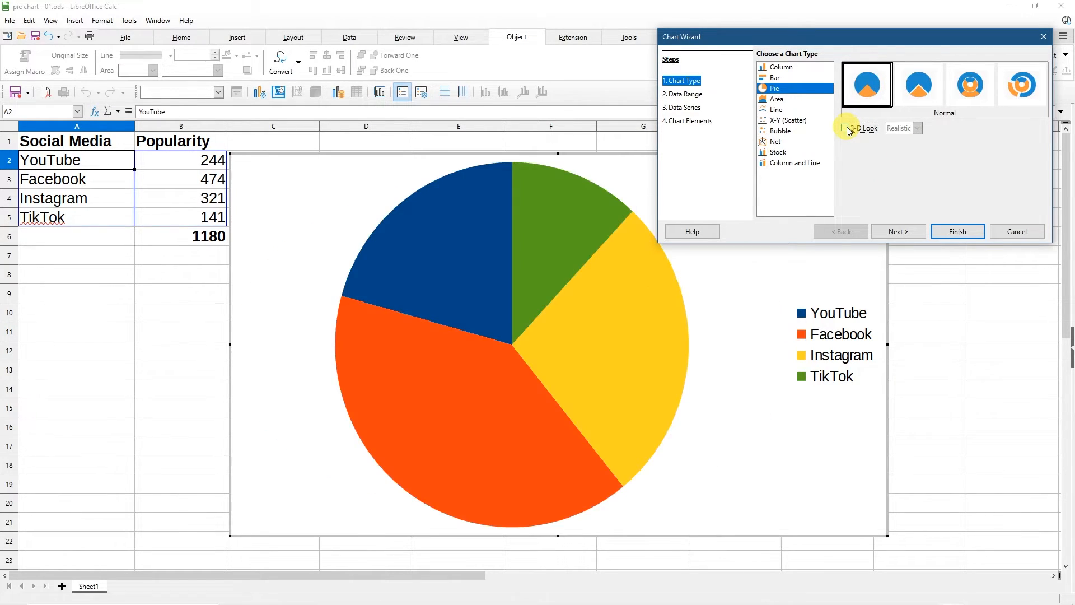
{"action": "mouse_move", "coordinate": [957, 232]}
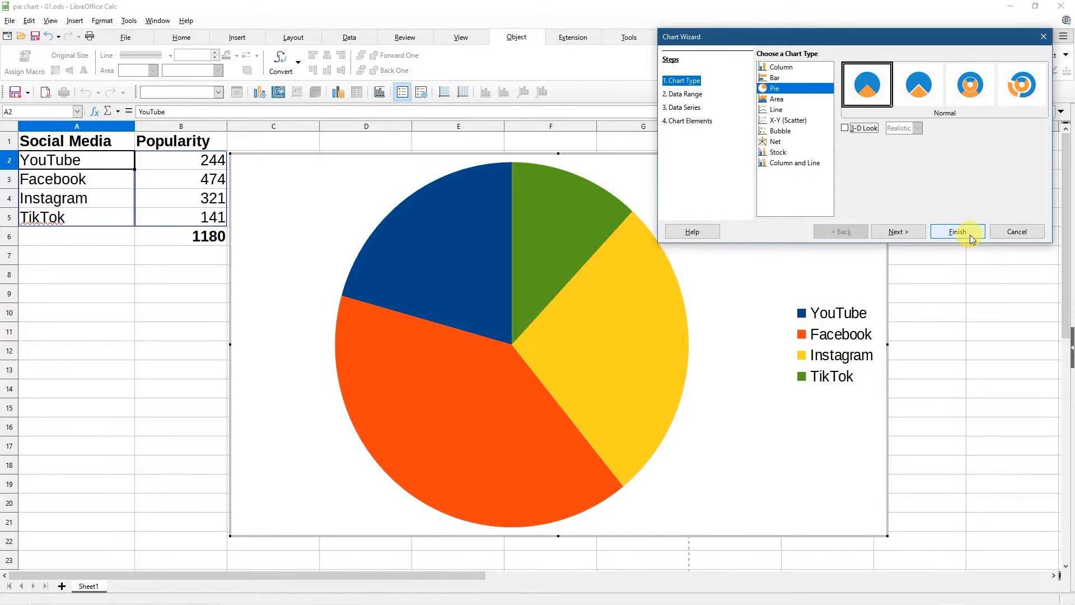
{"action": "left_click", "coordinate": [958, 231]}
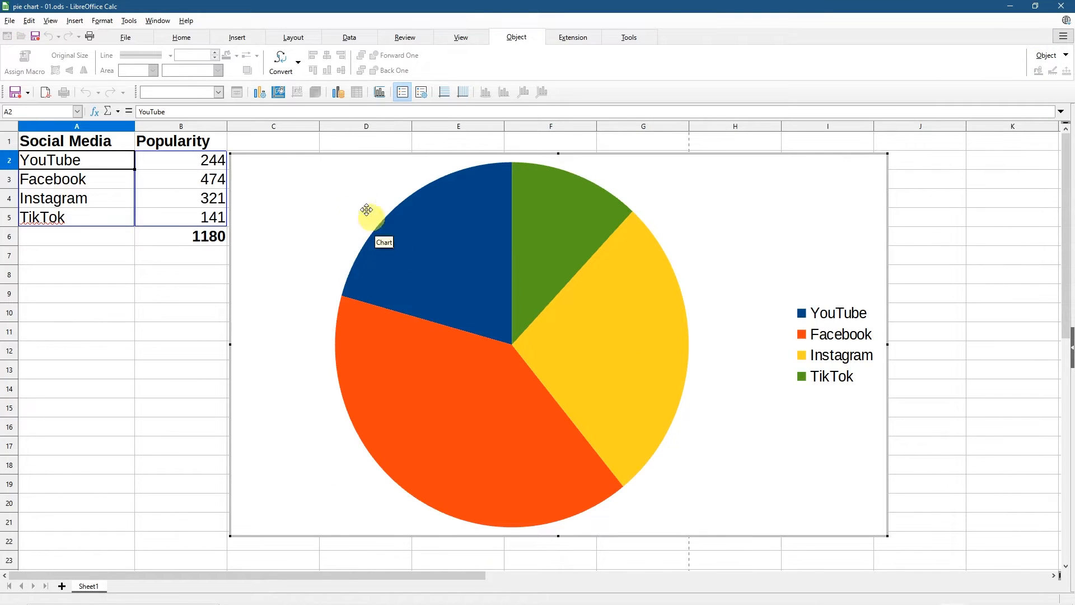
{"action": "left_click", "coordinate": [368, 211]}
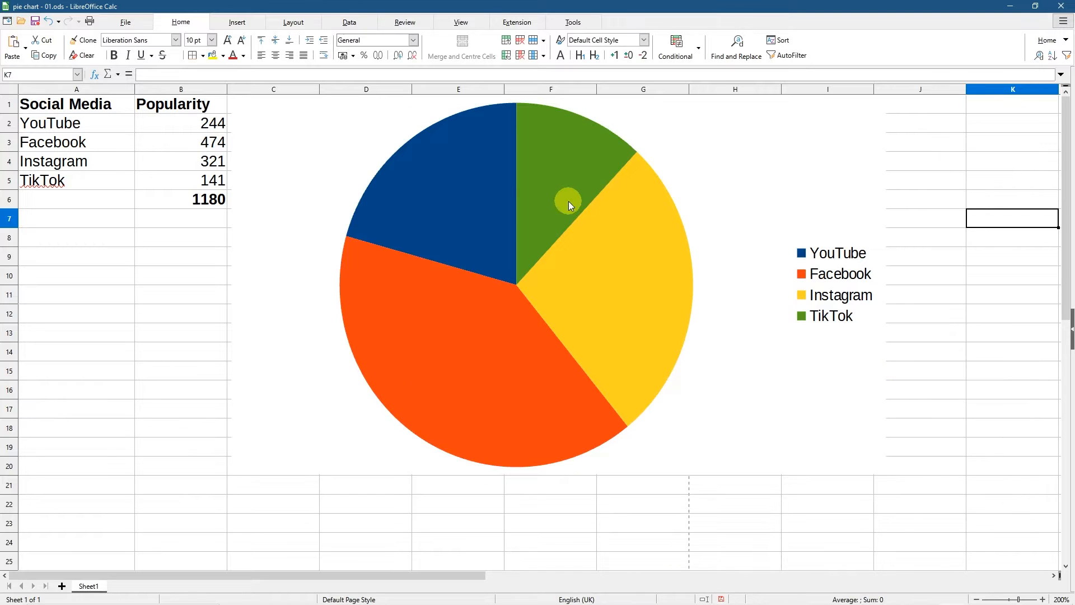
{"action": "left_click", "coordinate": [569, 205]}
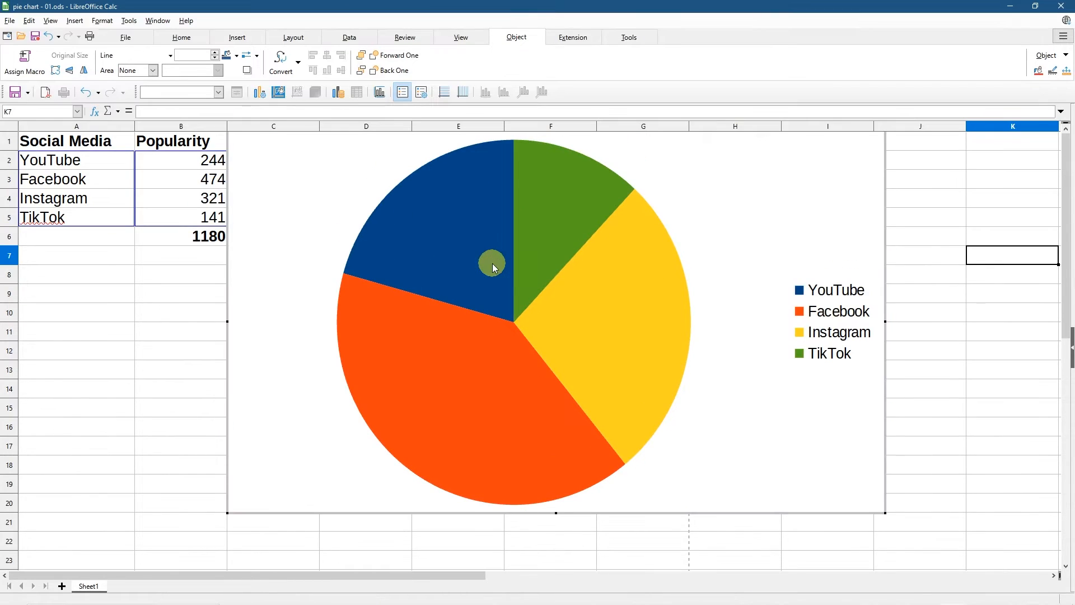
{"action": "left_click", "coordinate": [485, 250]}
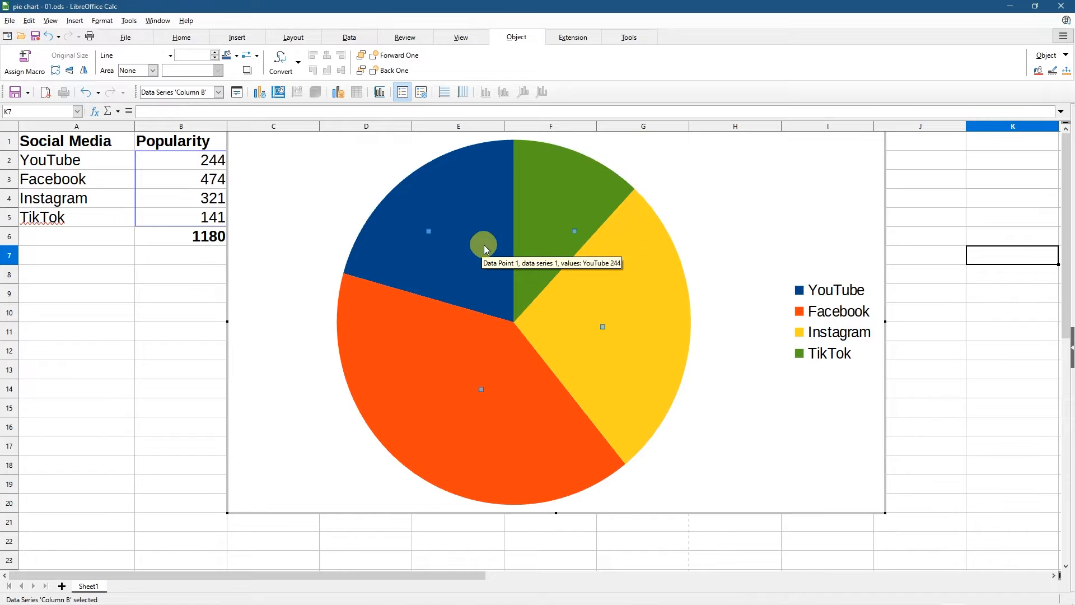
{"action": "mouse_move", "coordinate": [657, 281]}
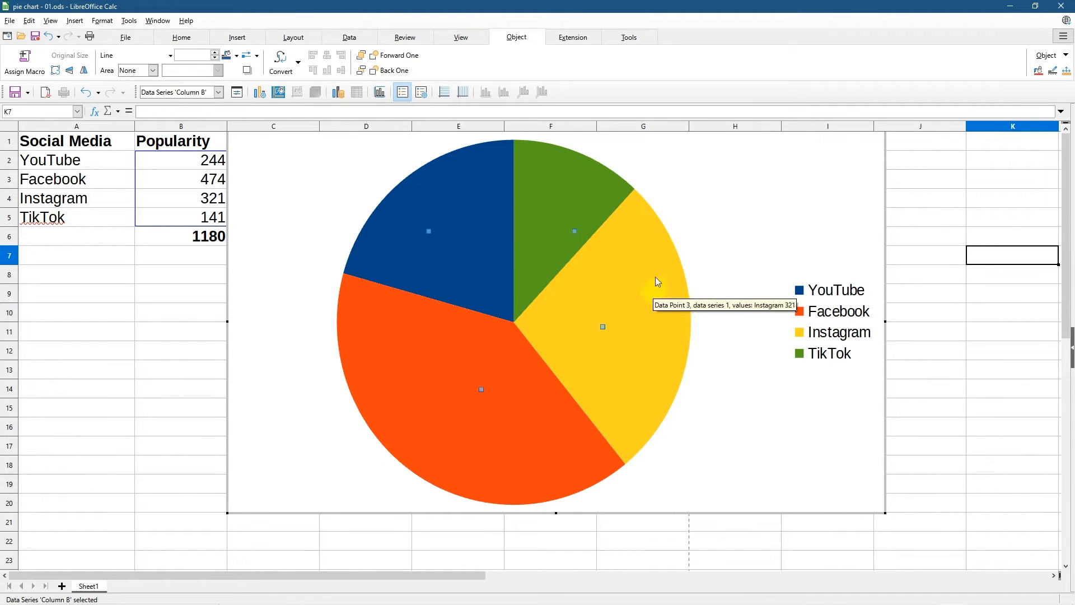
- Add data labels to the pie series showing values 244, 474, 321 and 141
{"action": "left_click", "coordinate": [557, 268]}
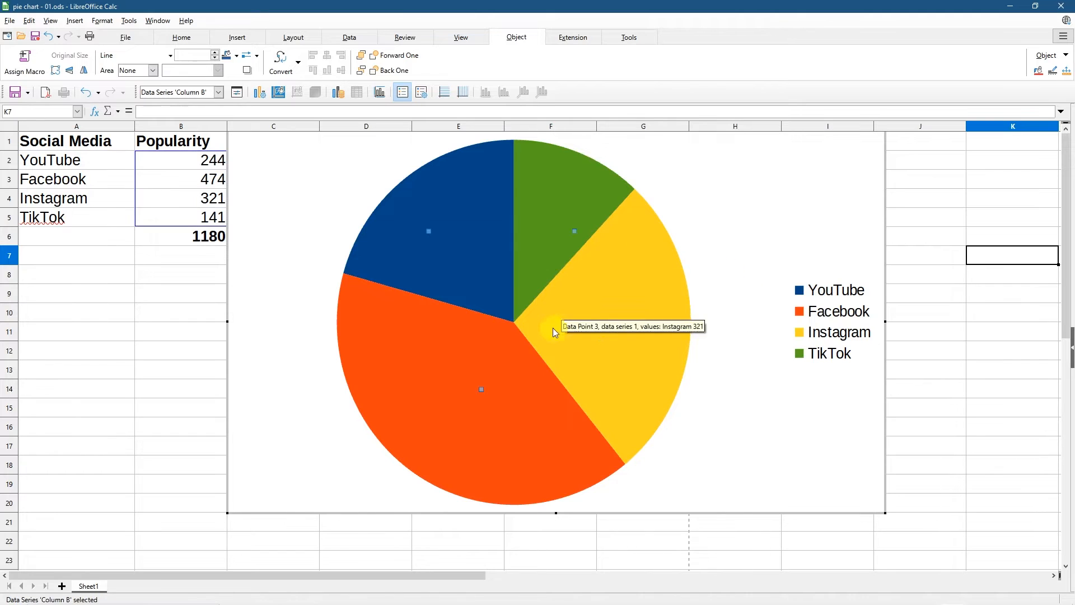
{"action": "mouse_move", "coordinate": [443, 261]}
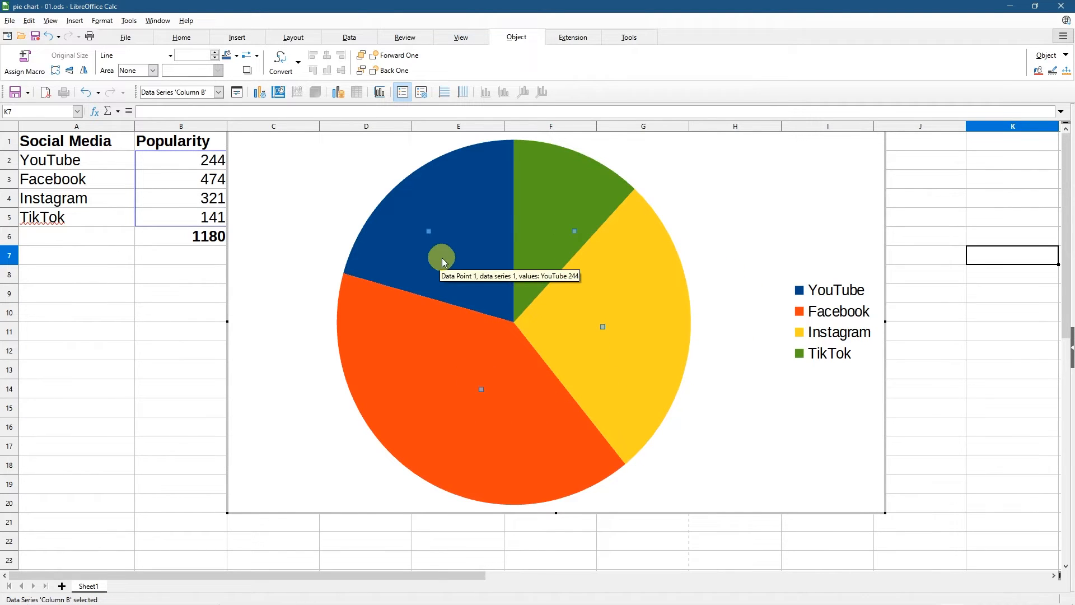
{"action": "right_click", "coordinate": [533, 274]}
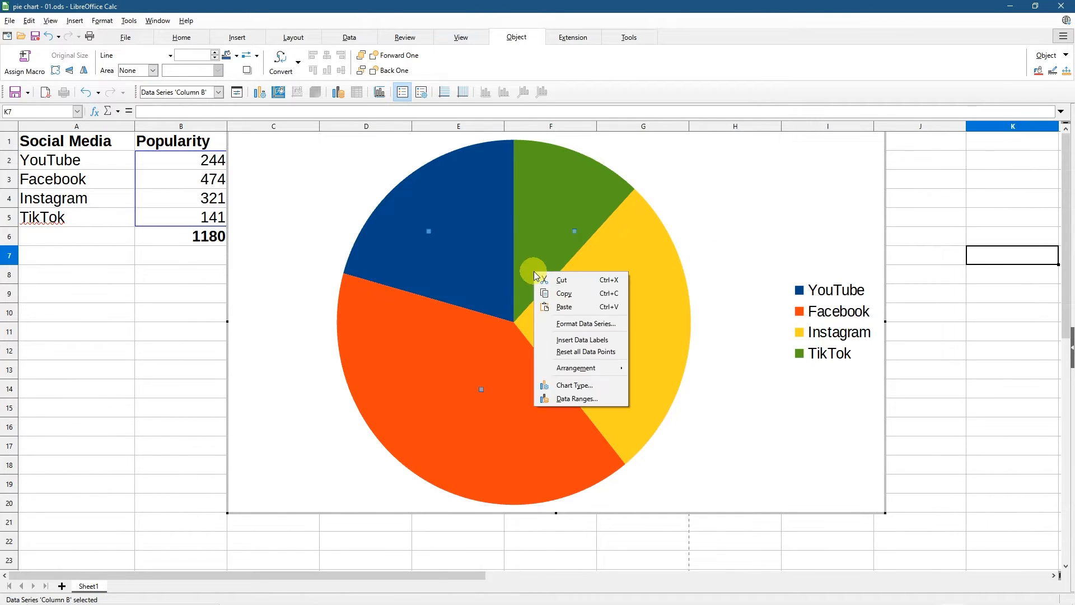
{"action": "mouse_move", "coordinate": [574, 343]}
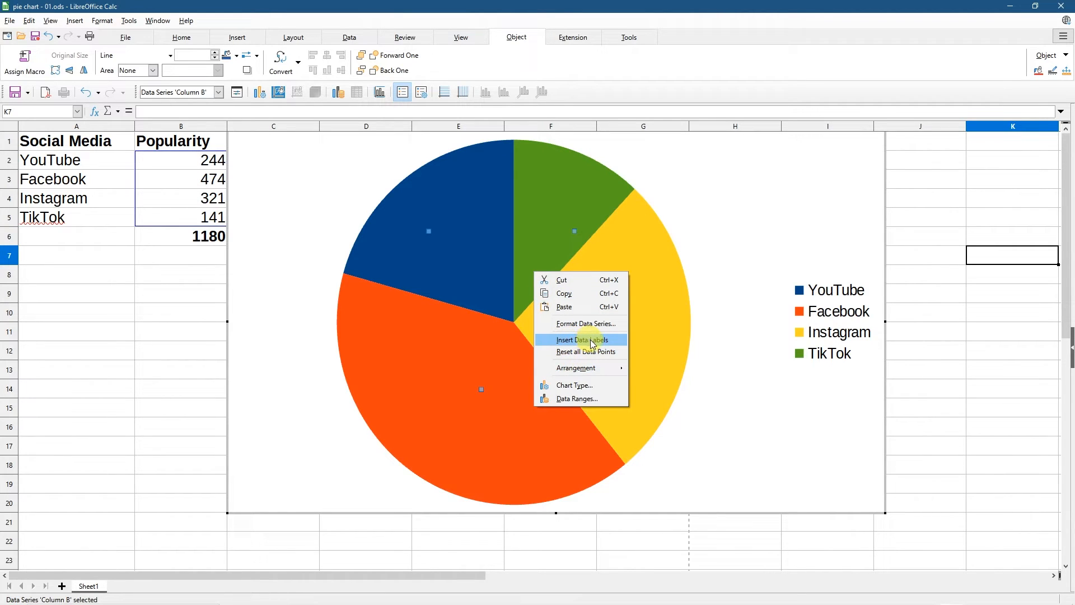
{"action": "left_click", "coordinate": [582, 340]}
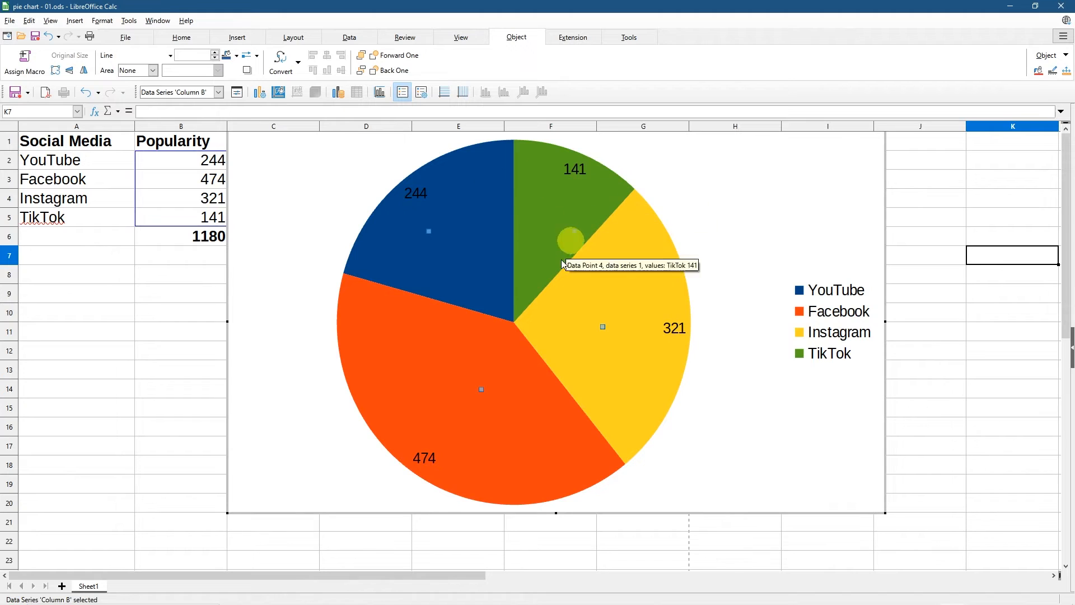
{"action": "mouse_move", "coordinate": [444, 195]}
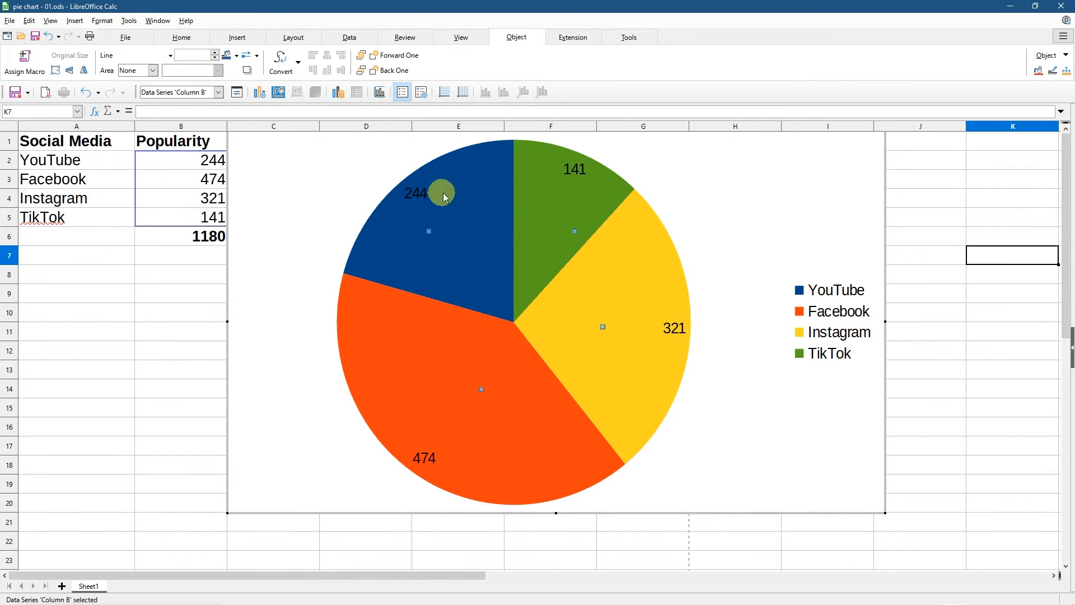
{"action": "mouse_move", "coordinate": [669, 372]}
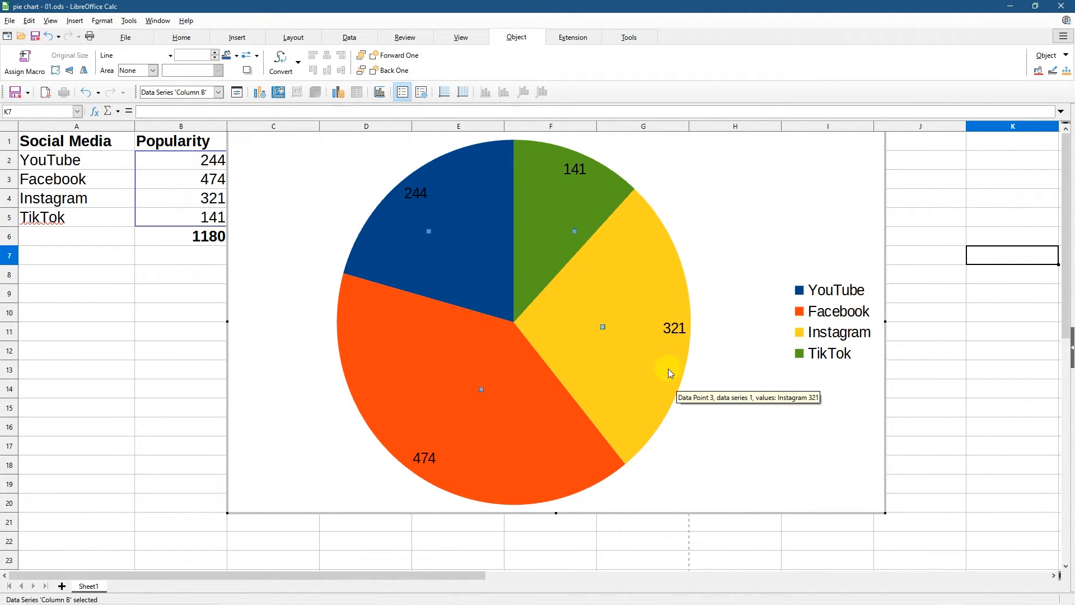
{"action": "mouse_move", "coordinate": [553, 286]}
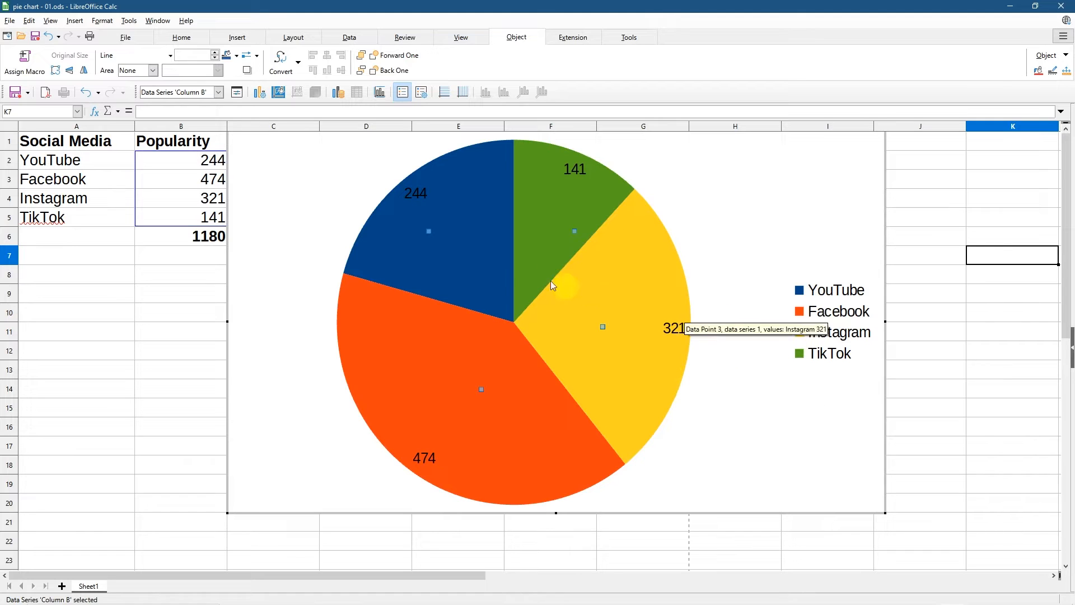
{"action": "mouse_move", "coordinate": [847, 384]}
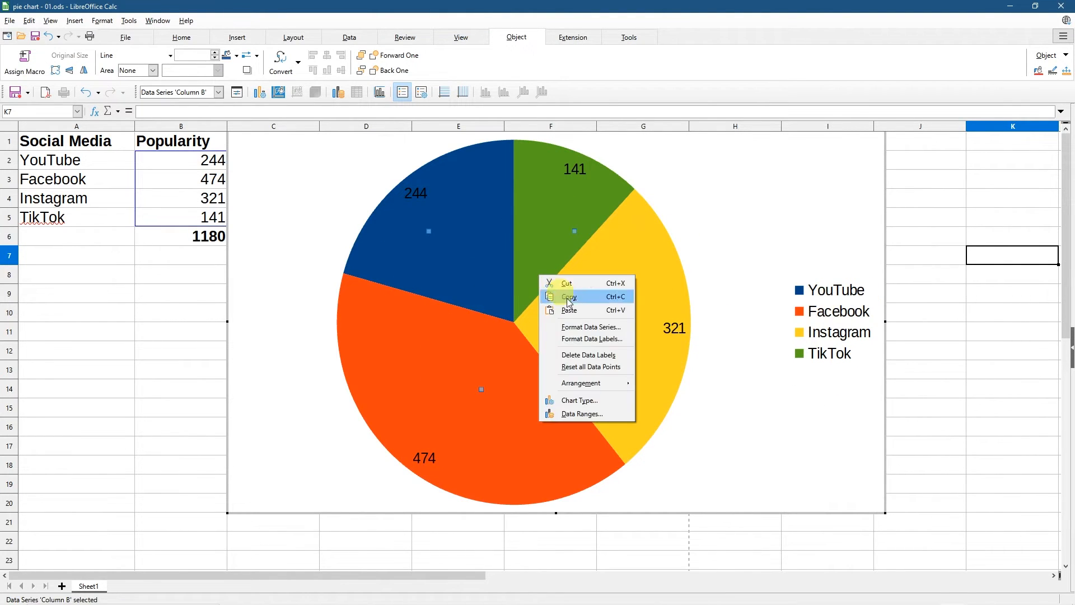
{"action": "mouse_move", "coordinate": [588, 355]}
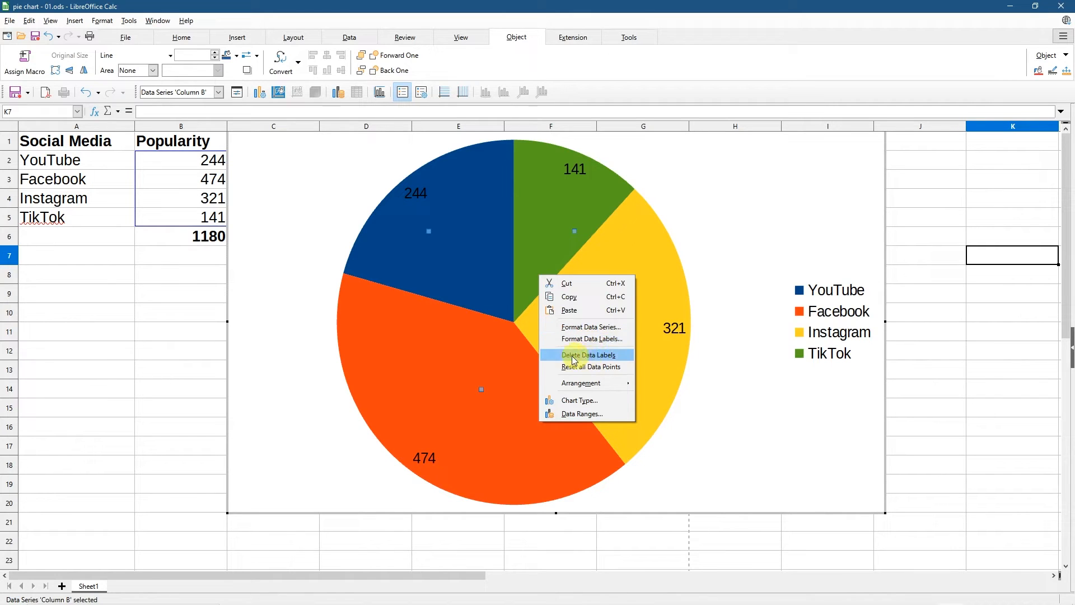
{"action": "mouse_move", "coordinate": [596, 339]}
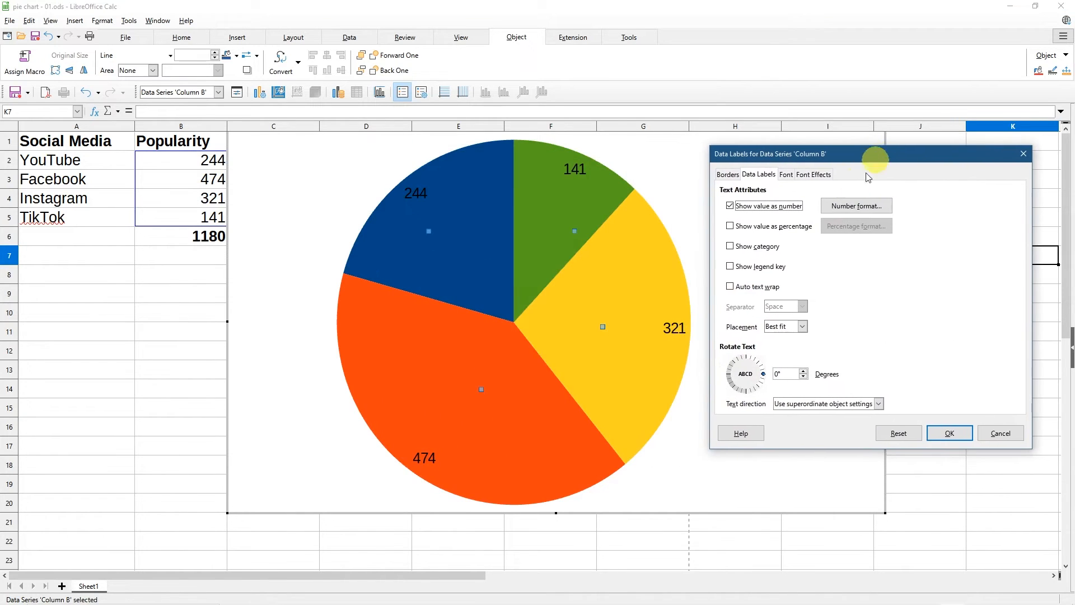
- Set pie data labels to show category names with values, e.g. 'YouTube 244'
{"action": "left_click", "coordinate": [730, 205]}
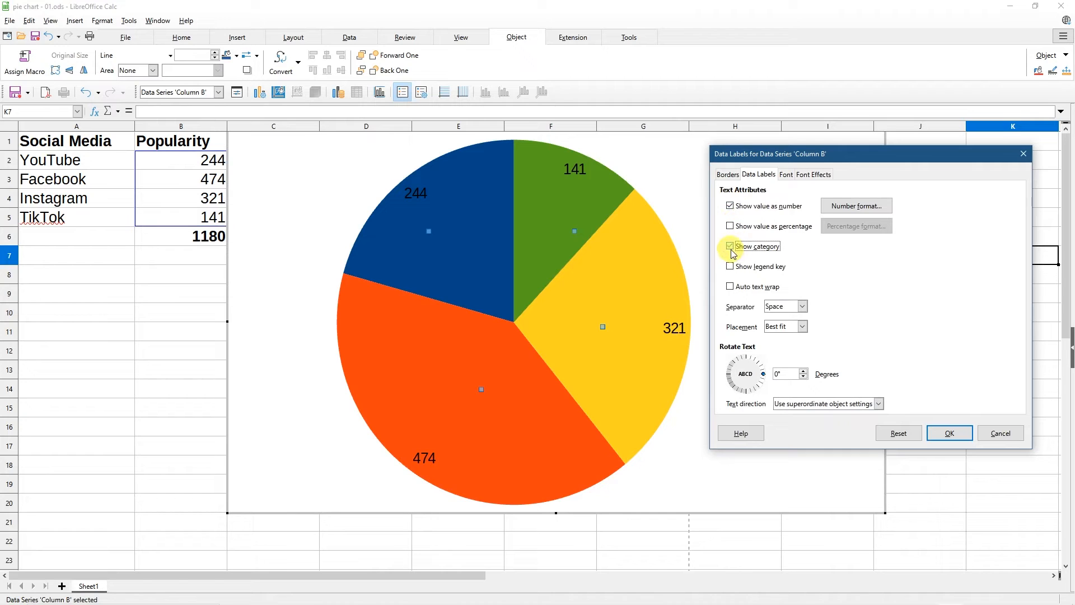
{"action": "left_click", "coordinate": [730, 246]}
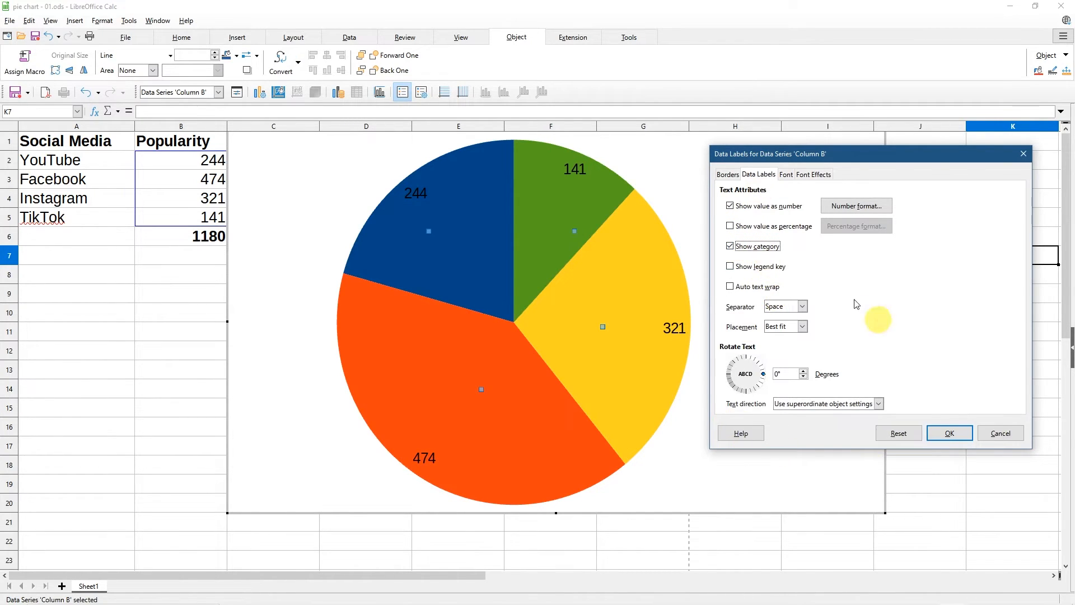
{"action": "left_click", "coordinate": [727, 174]}
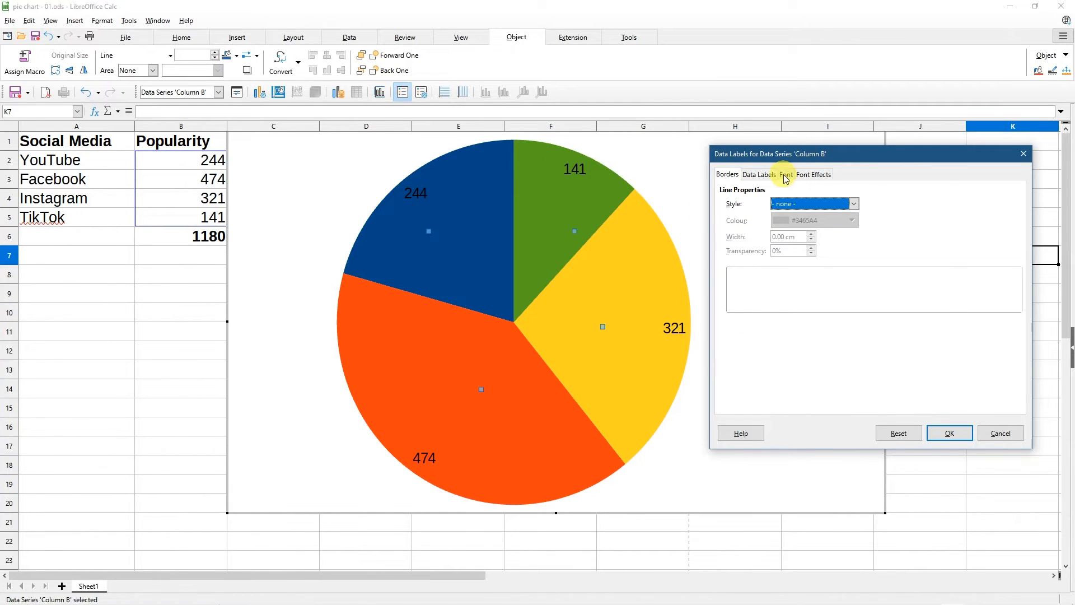
{"action": "left_click", "coordinate": [813, 174]}
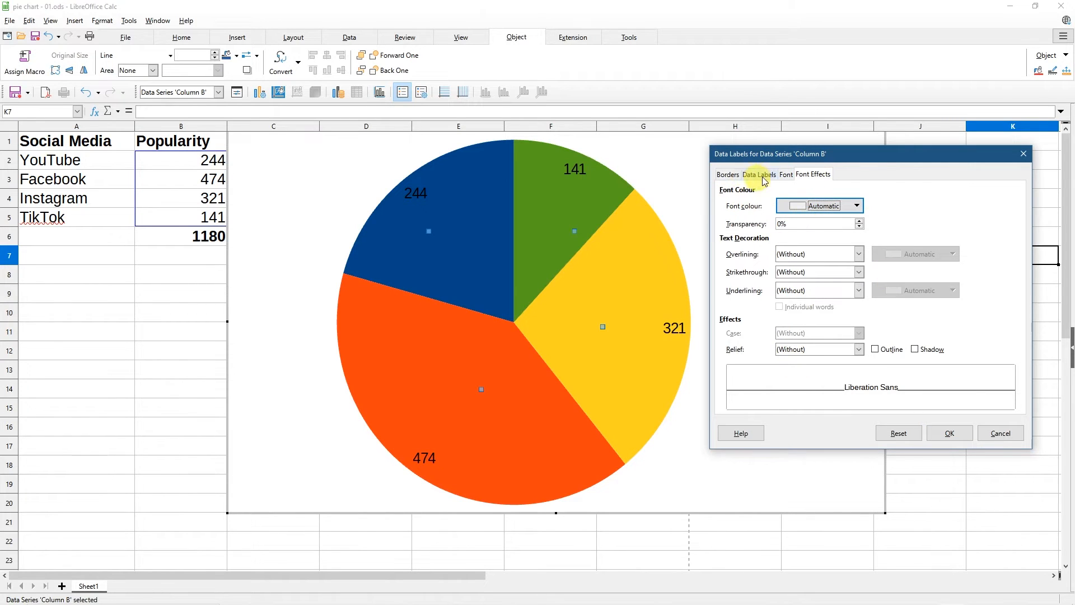
{"action": "left_click", "coordinate": [759, 174]}
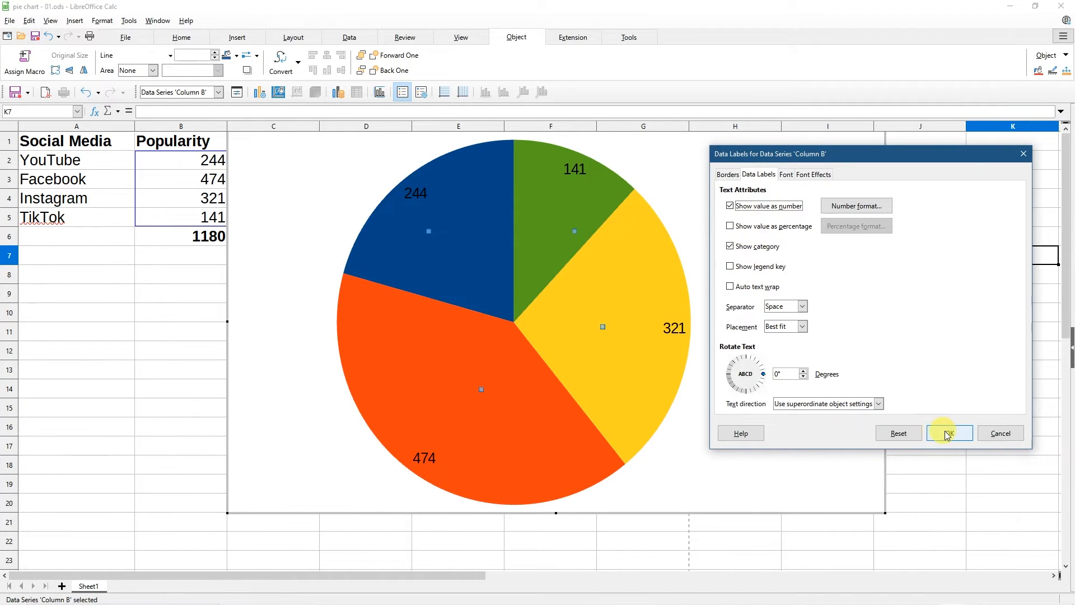
{"action": "left_click", "coordinate": [949, 433]}
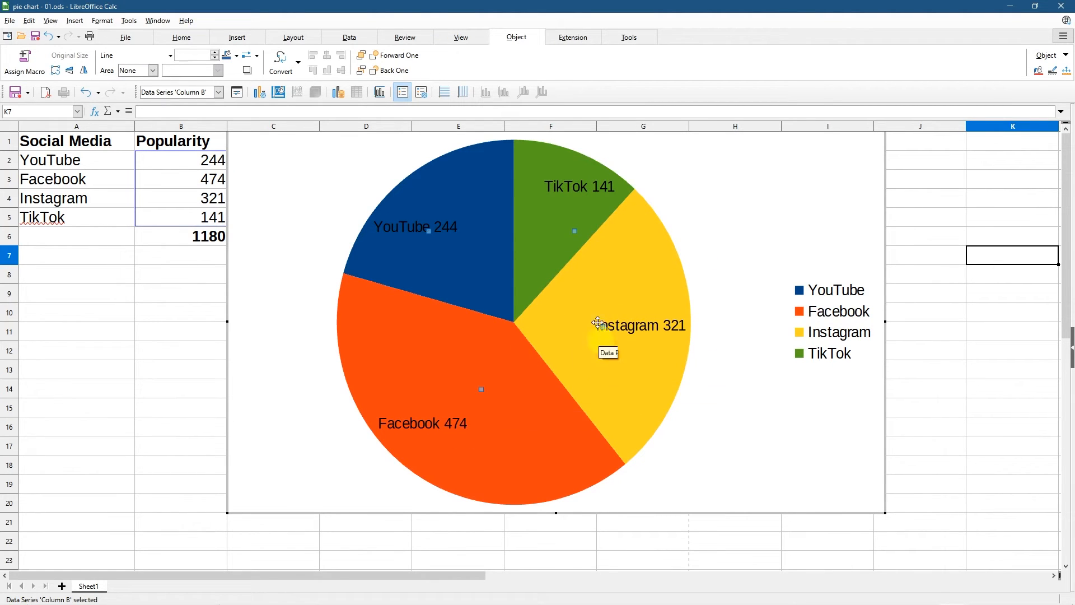
{"action": "mouse_move", "coordinate": [629, 348]}
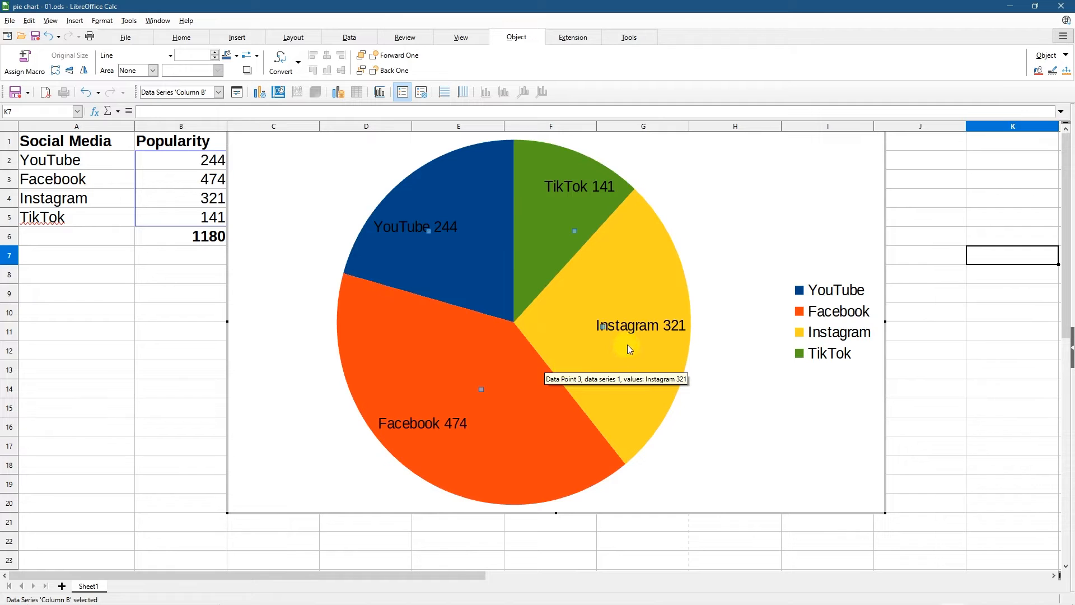
{"action": "mouse_move", "coordinate": [468, 423]}
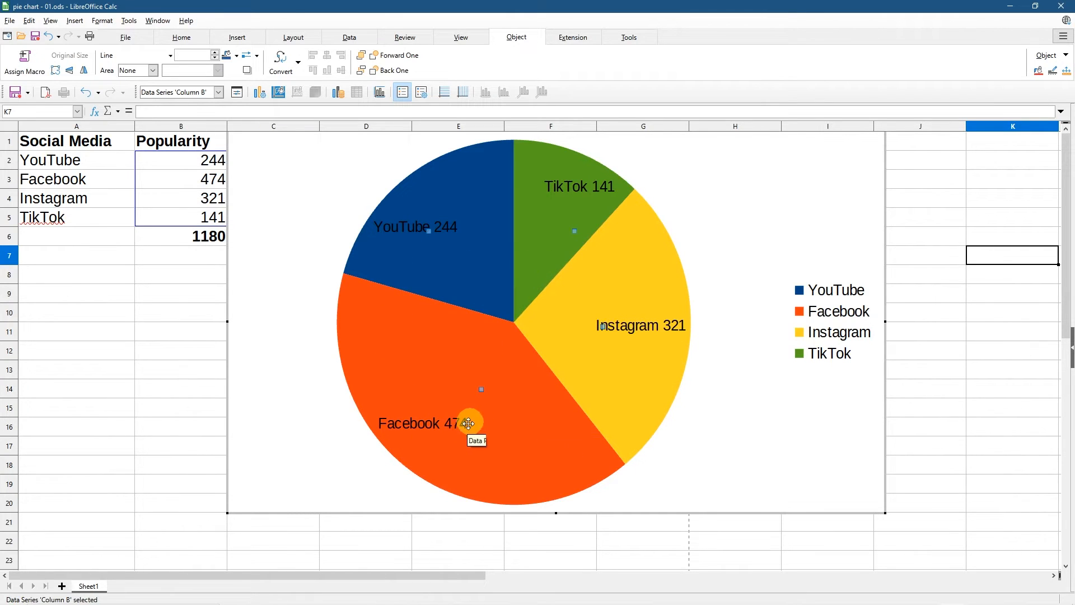
{"action": "mouse_move", "coordinate": [416, 254]}
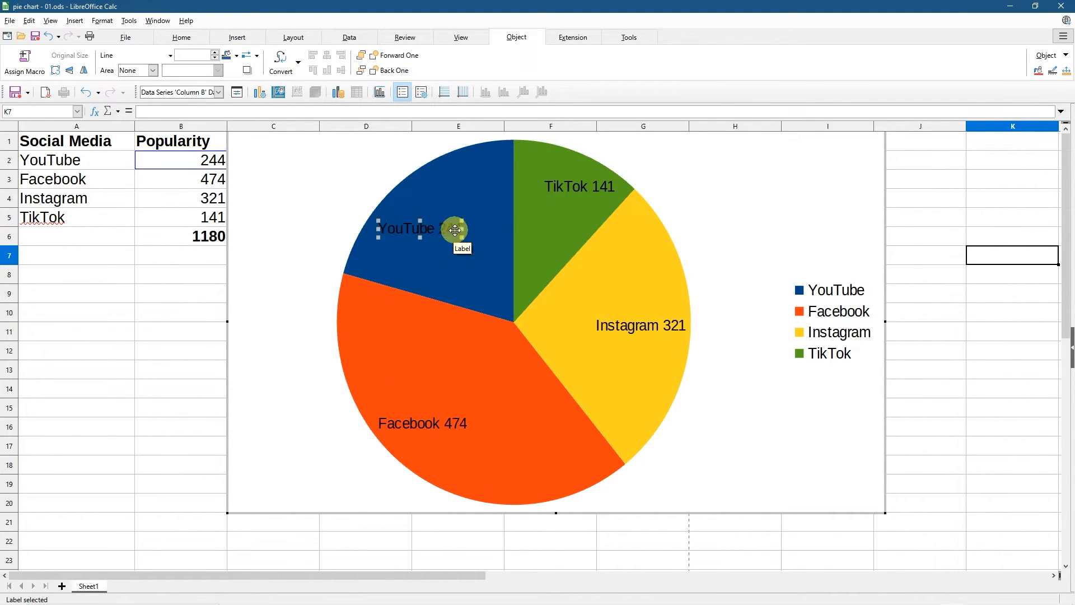
- Drag the YouTube, Instagram and Facebook labels toward their slice centres
{"action": "left_click_drag", "start_coordinate": [454, 229], "coordinate": [458, 231]}
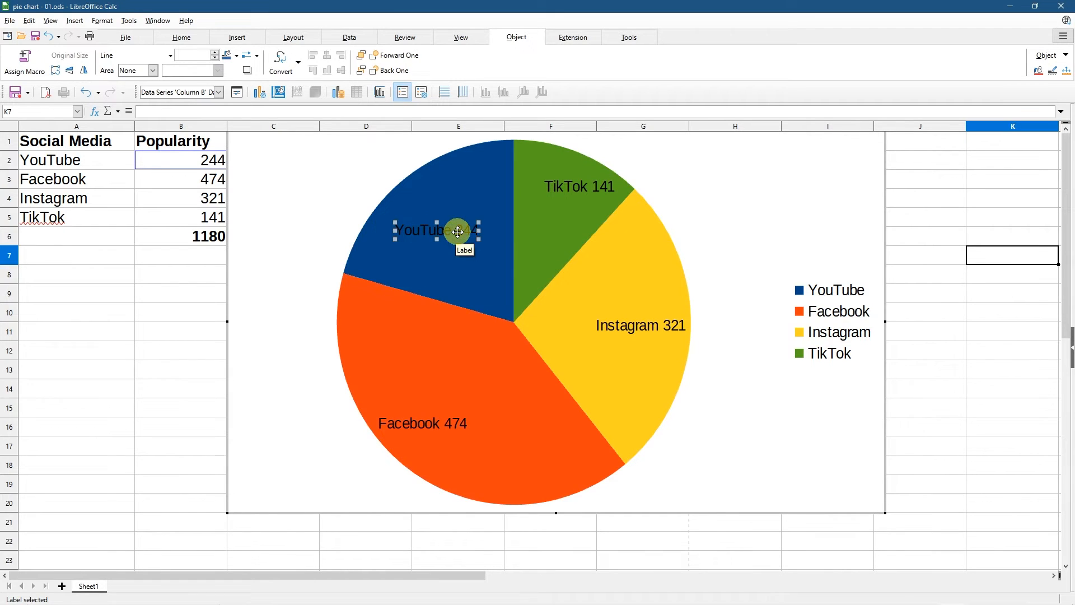
{"action": "mouse_move", "coordinate": [537, 246]}
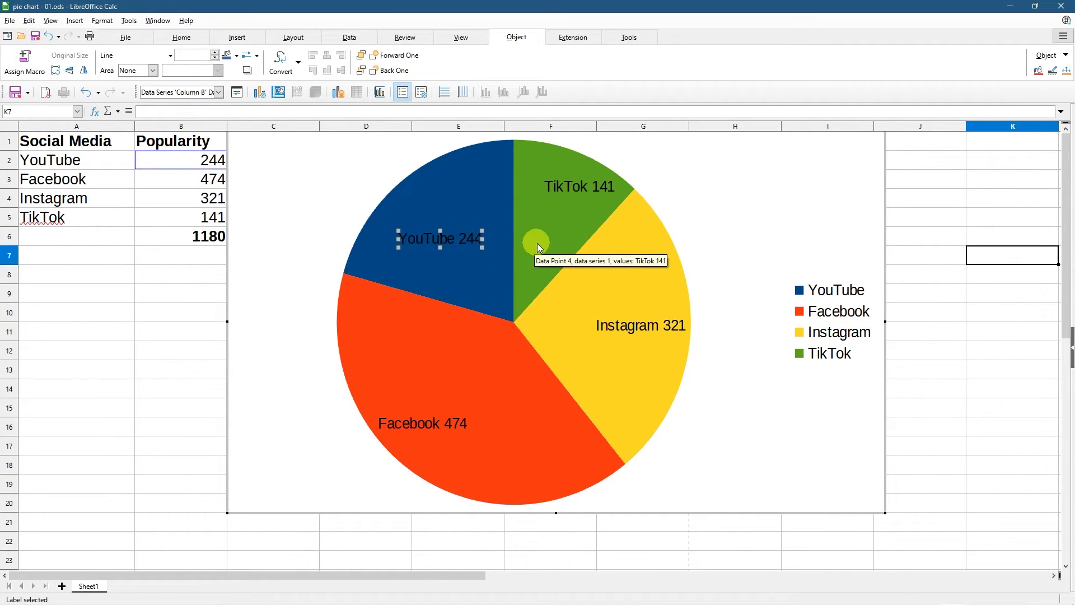
{"action": "left_click", "coordinate": [579, 186]}
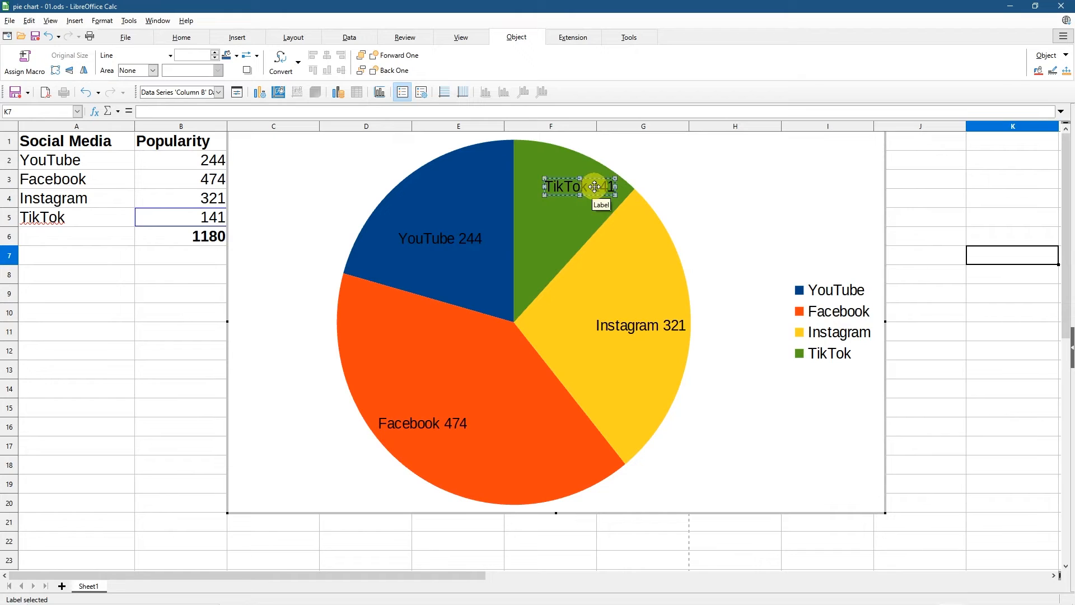
{"action": "left_click", "coordinate": [641, 325]}
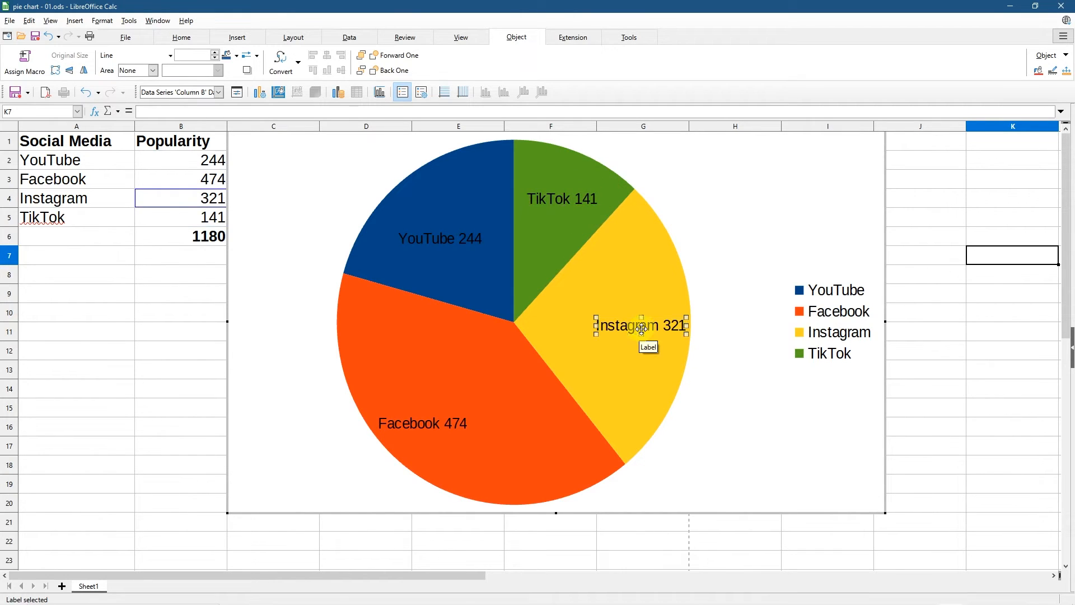
{"action": "left_click_drag", "start_coordinate": [642, 325], "coordinate": [621, 323]}
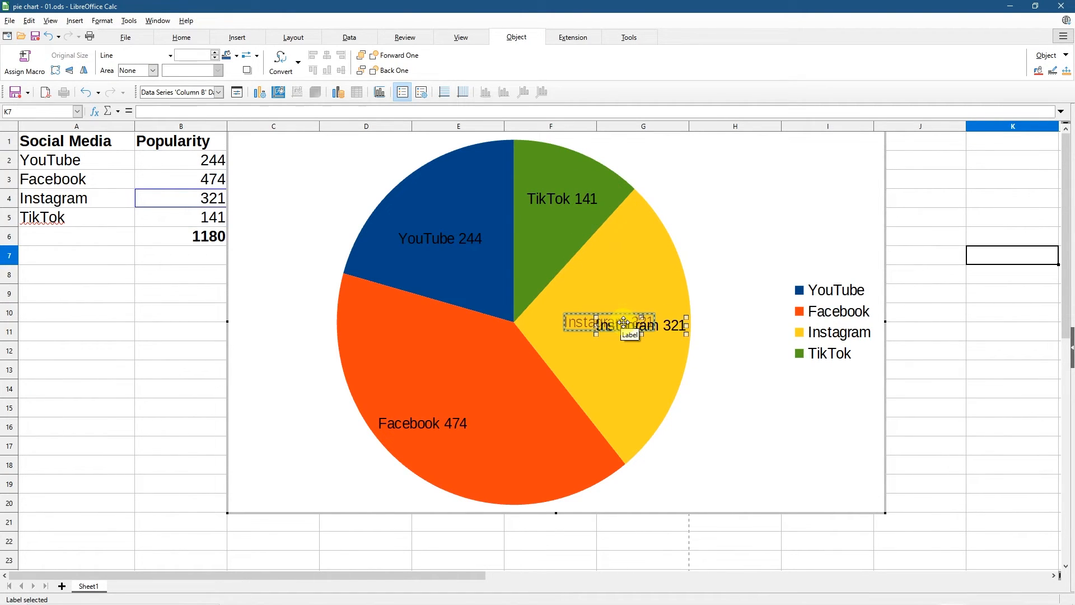
{"action": "left_click", "coordinate": [438, 424]}
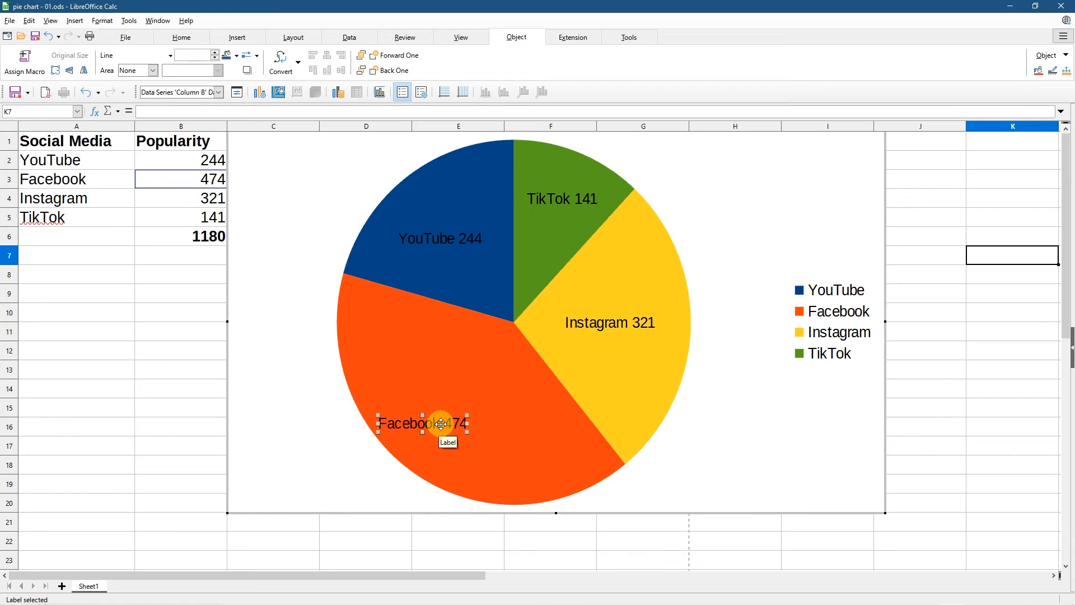
{"action": "left_click_drag", "start_coordinate": [439, 424], "coordinate": [477, 386]}
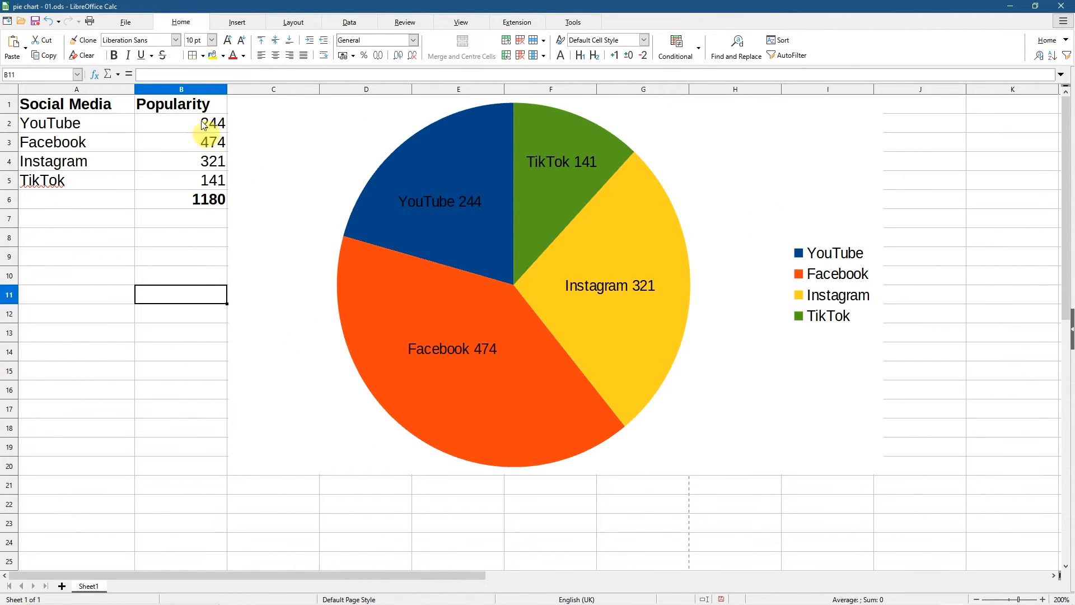
{"action": "mouse_move", "coordinate": [186, 185]}
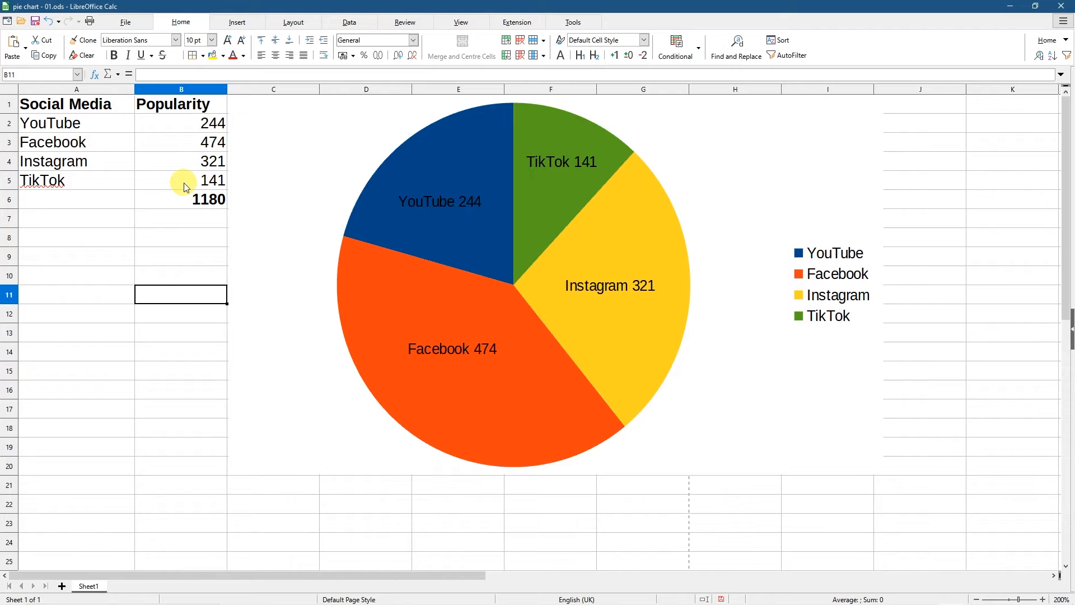
{"action": "mouse_move", "coordinate": [193, 178]}
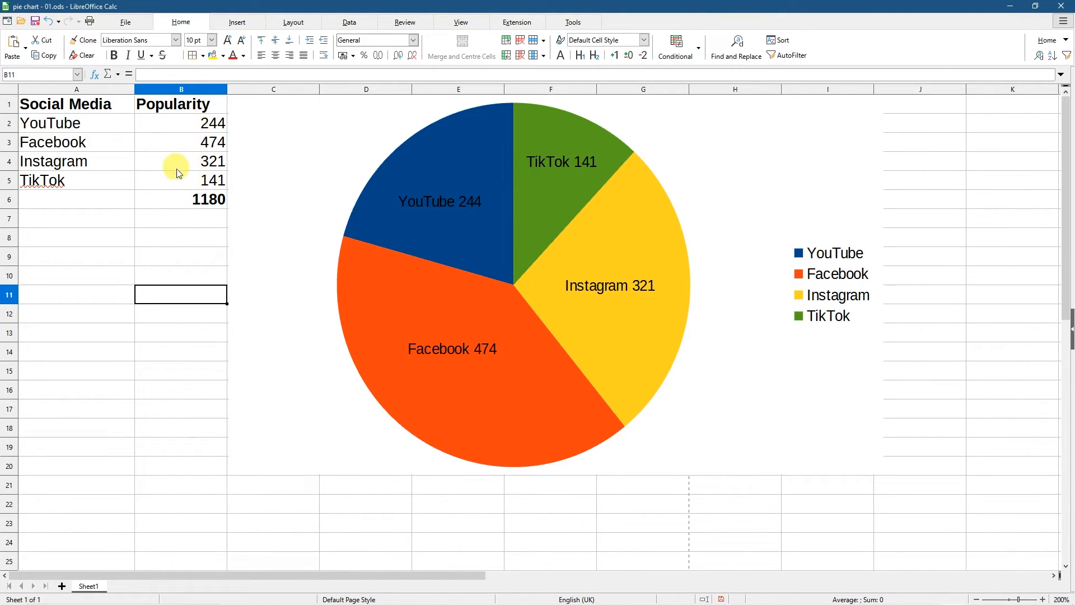
{"action": "mouse_move", "coordinate": [181, 123]}
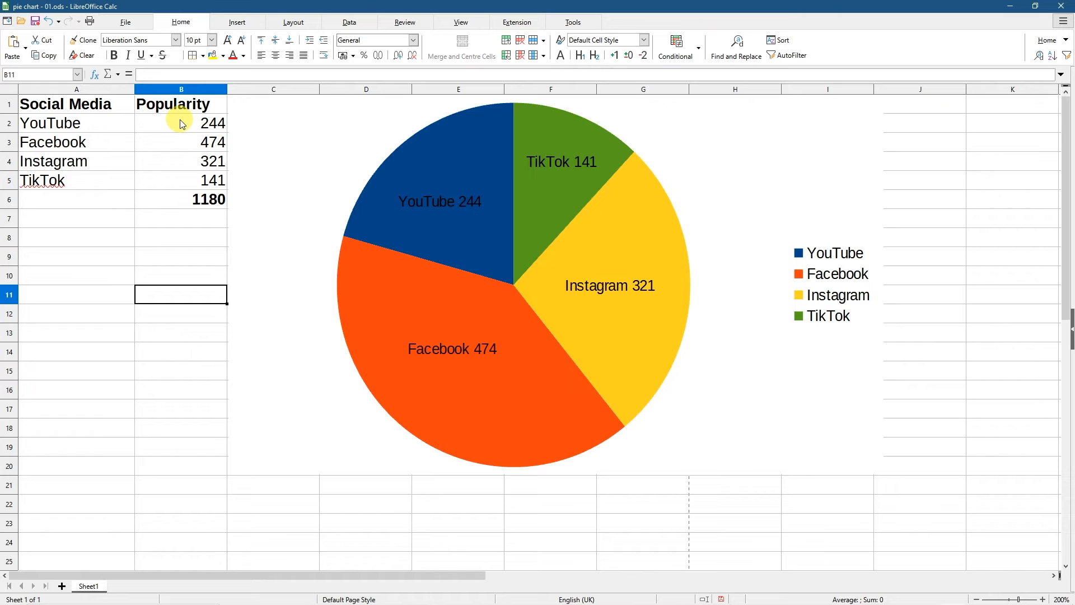
- Edit YouTube's popularity cell and change Instagram's value to 325
{"action": "left_click", "coordinate": [185, 123]}
{"action": "type", "text": "250"}
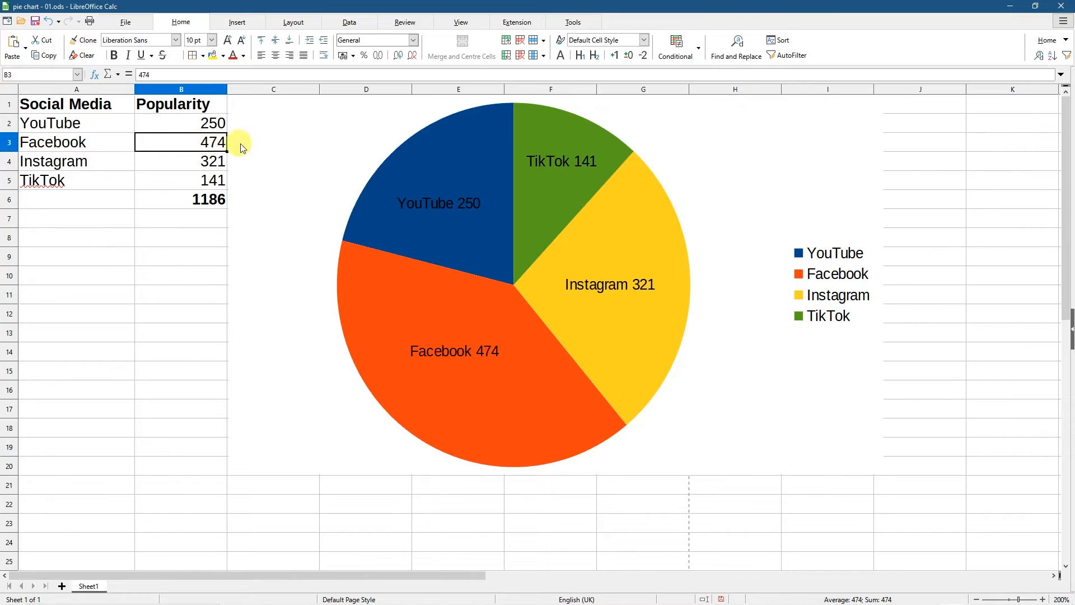
{"action": "left_click", "coordinate": [181, 161]}
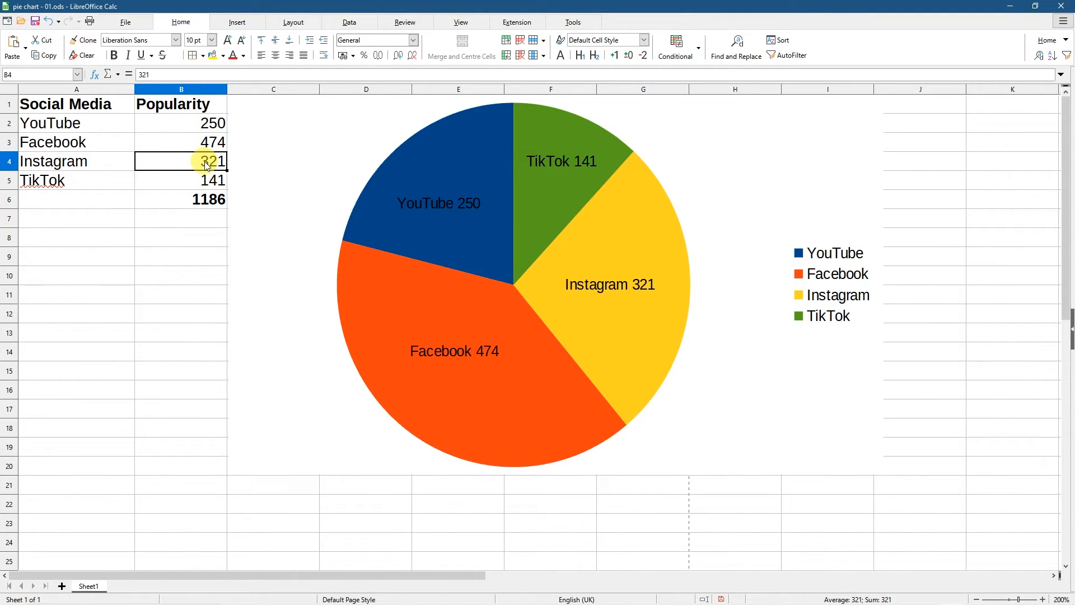
{"action": "type", "text": "325"}
{"action": "left_click", "coordinate": [180, 180]}
{"action": "type", "text": "151"}
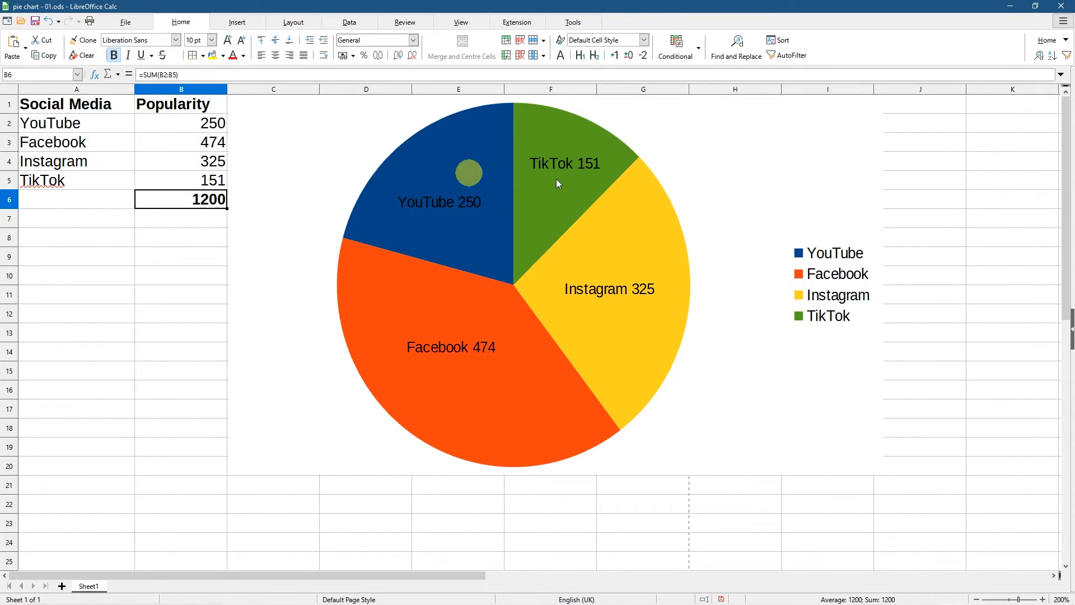
{"action": "mouse_move", "coordinate": [497, 135]}
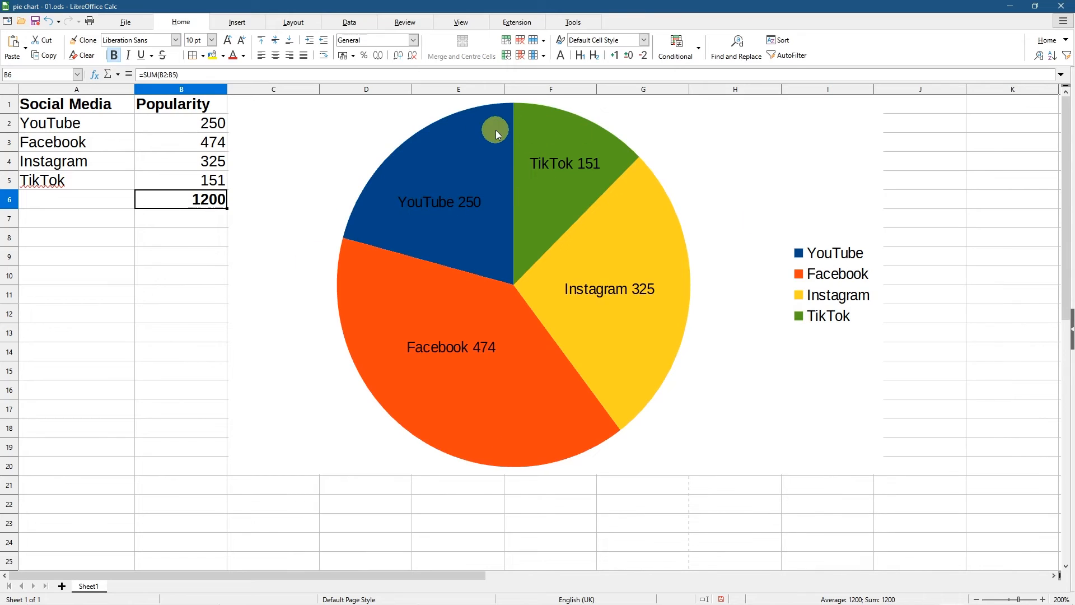
{"action": "mouse_move", "coordinate": [498, 241]}
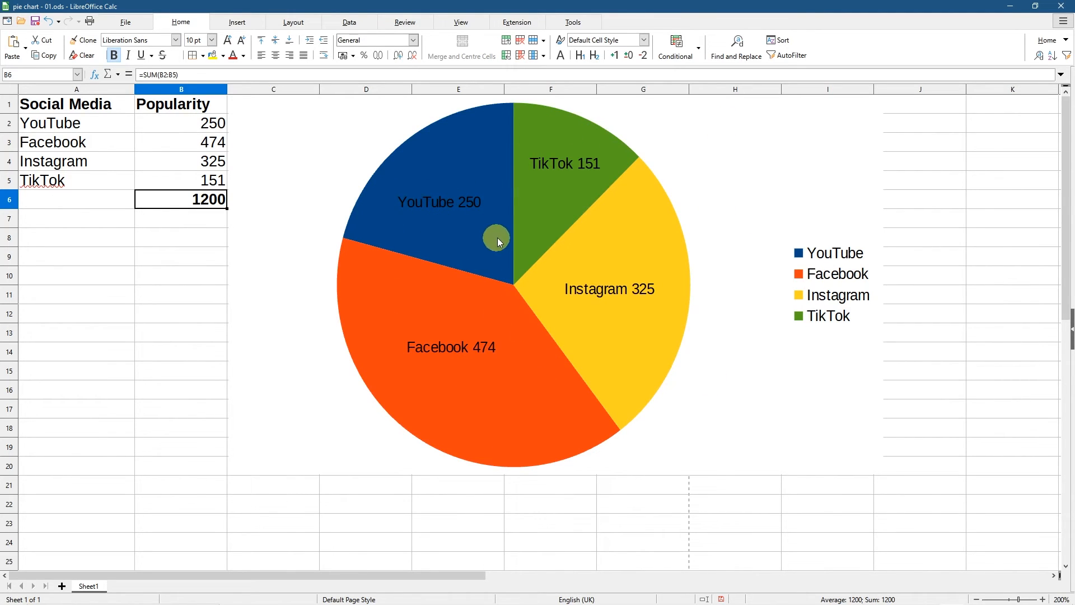
{"action": "mouse_move", "coordinate": [495, 234]}
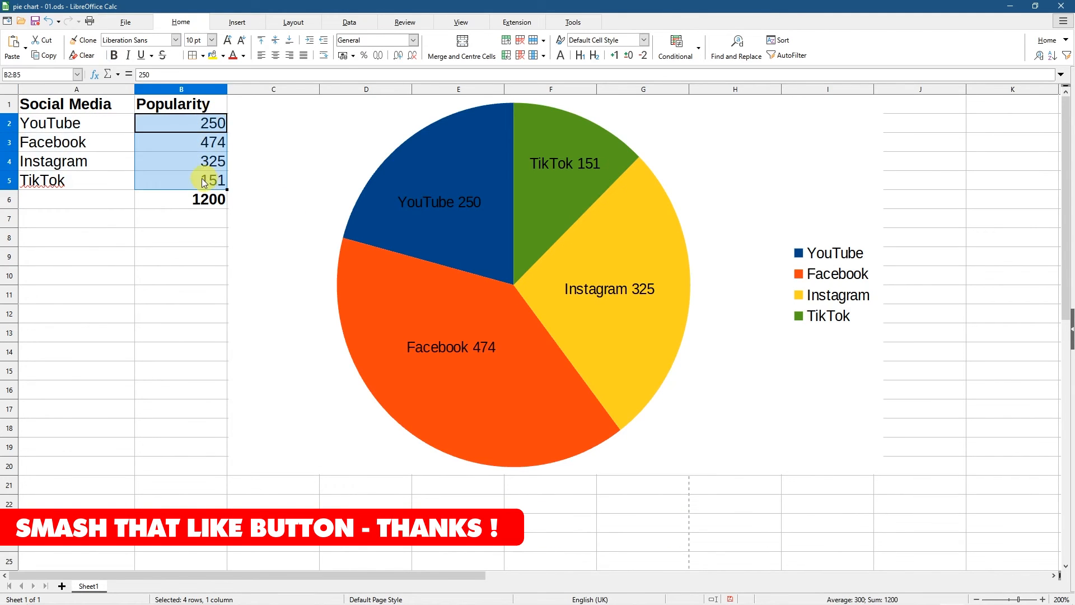
{"action": "left_click", "coordinate": [68, 123]}
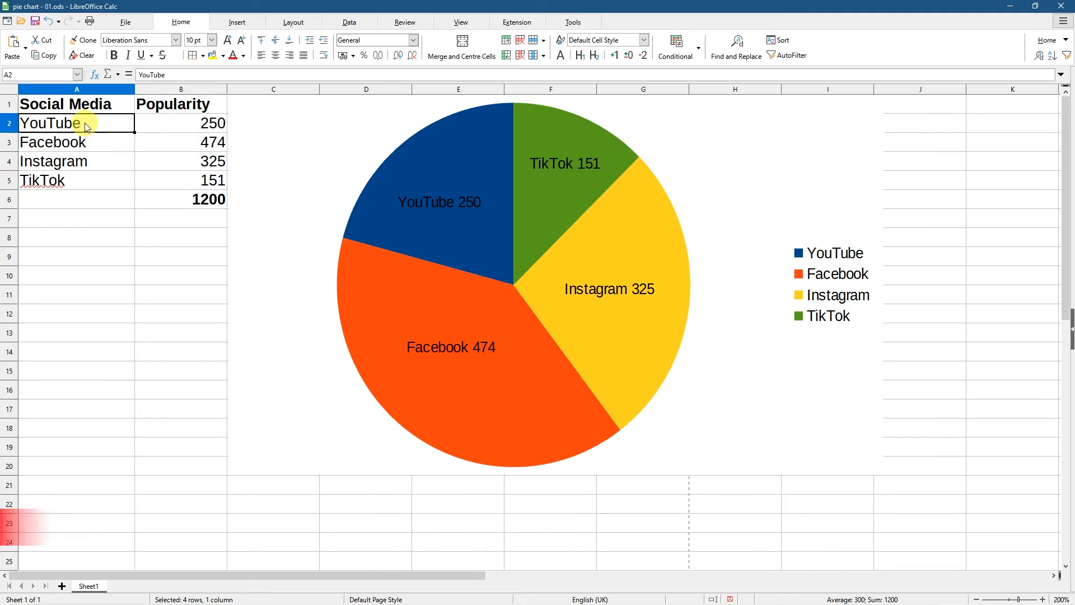
{"action": "left_click", "coordinate": [62, 143]}
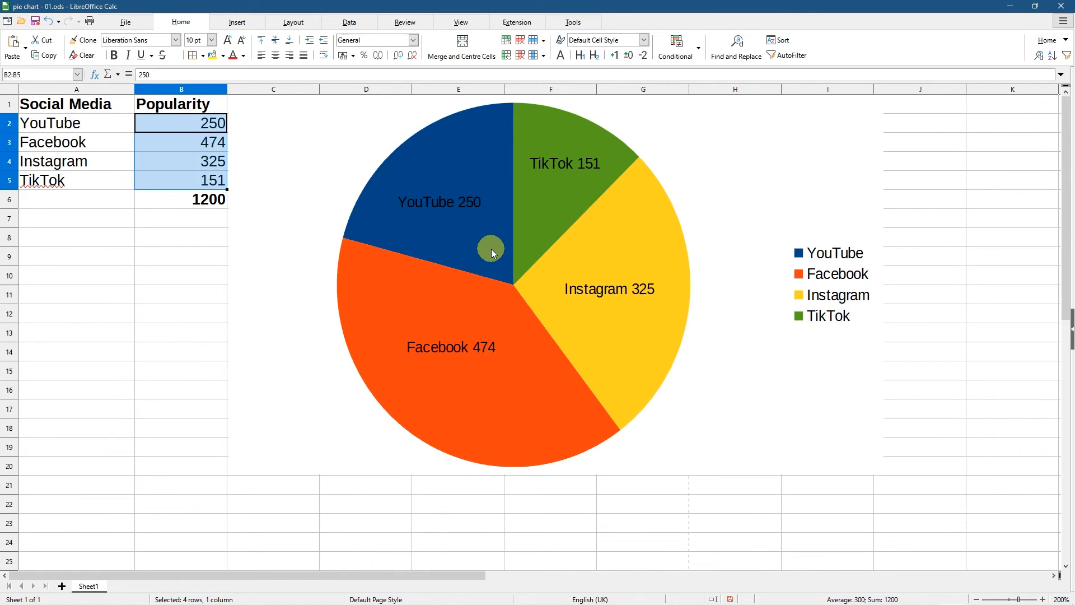
{"action": "left_click", "coordinate": [180, 257]}
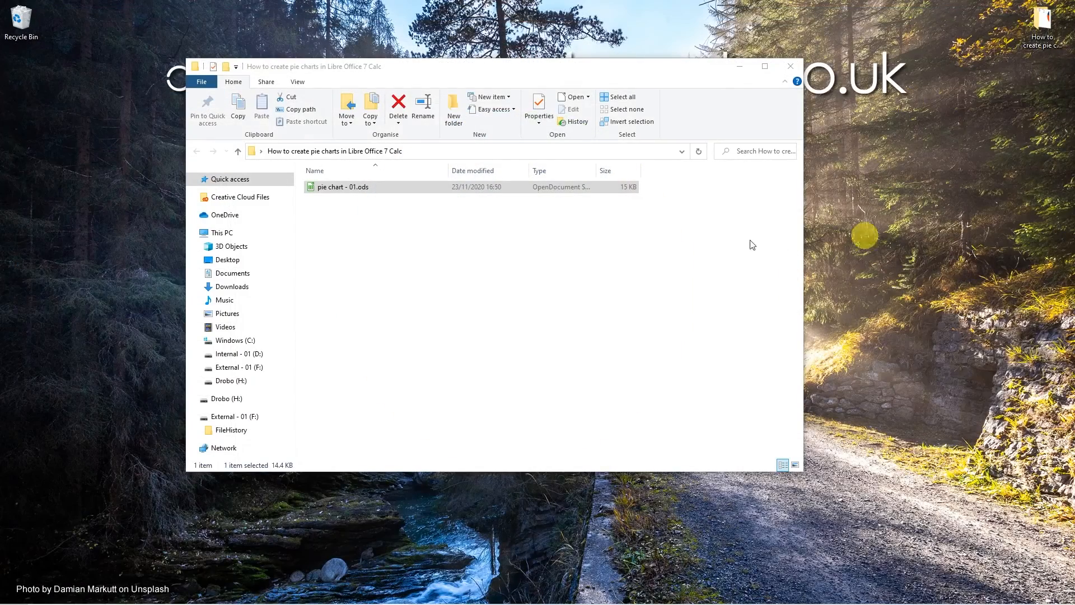
- Close the File Explorer window holding the saved pie chart spreadsheet
{"action": "left_click", "coordinate": [790, 65]}
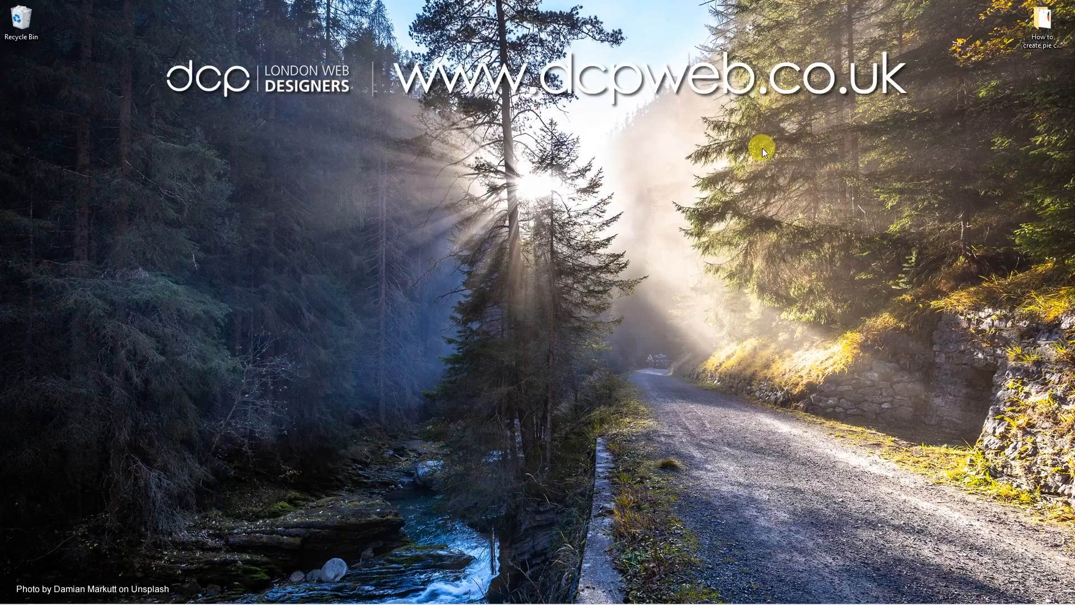